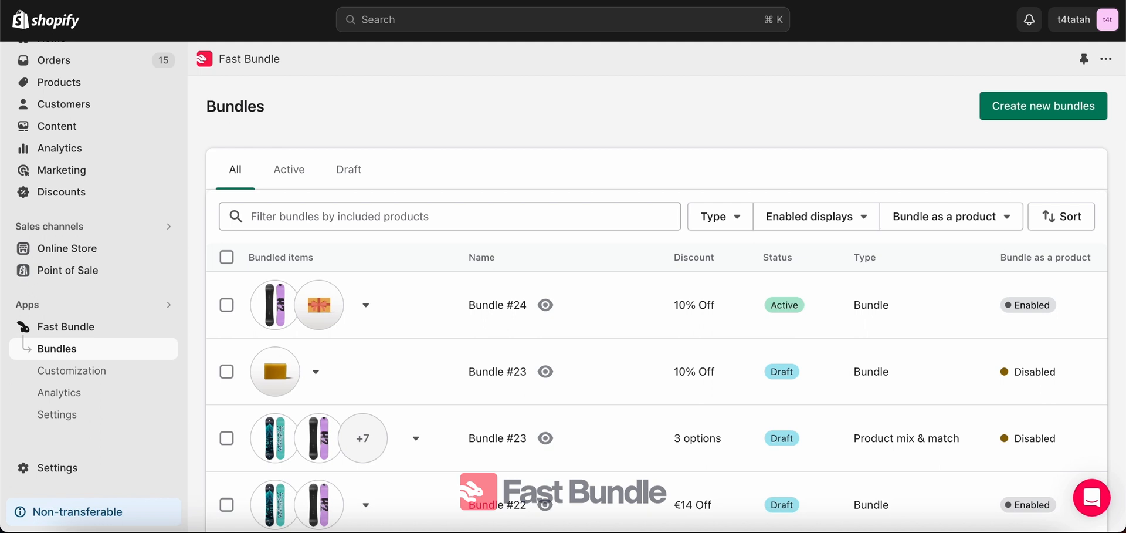
mouse_move(636, 156)
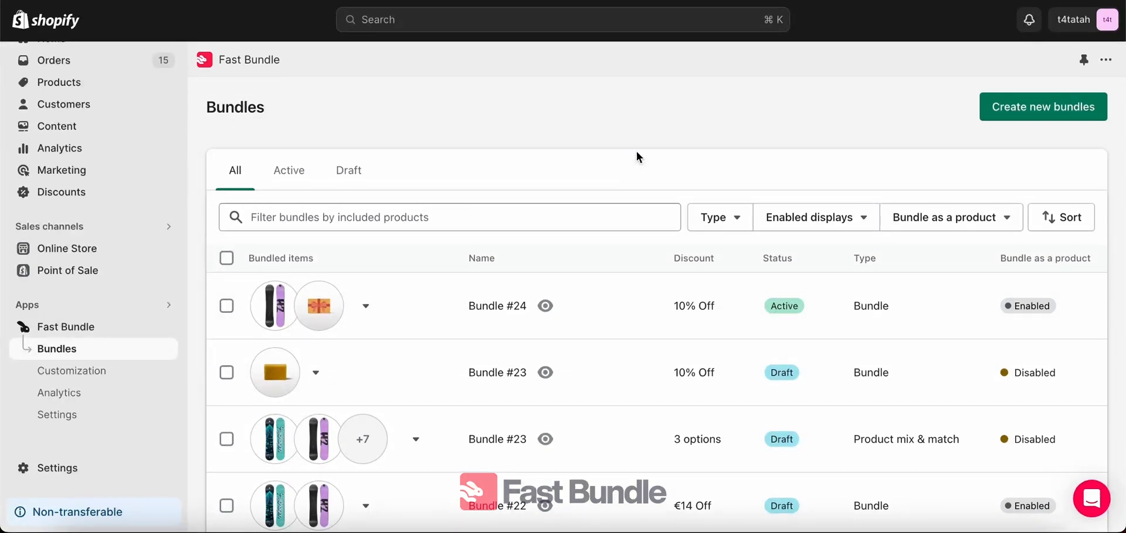
mouse_move(628, 326)
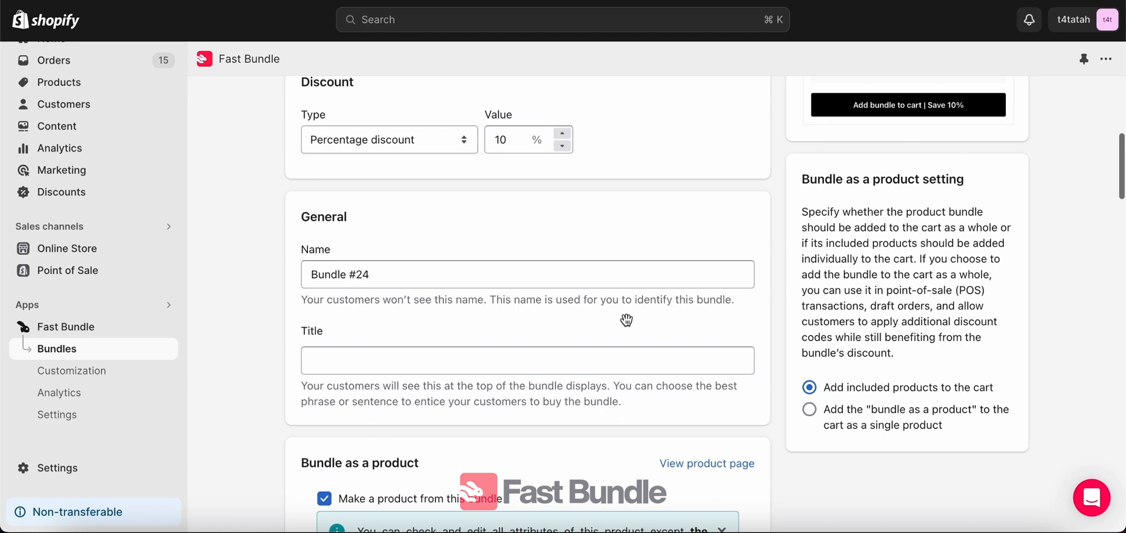
Step: Review Bundle #24's bundle-as-a-product section and confirm its product title is BAP12
scroll(down, 3)
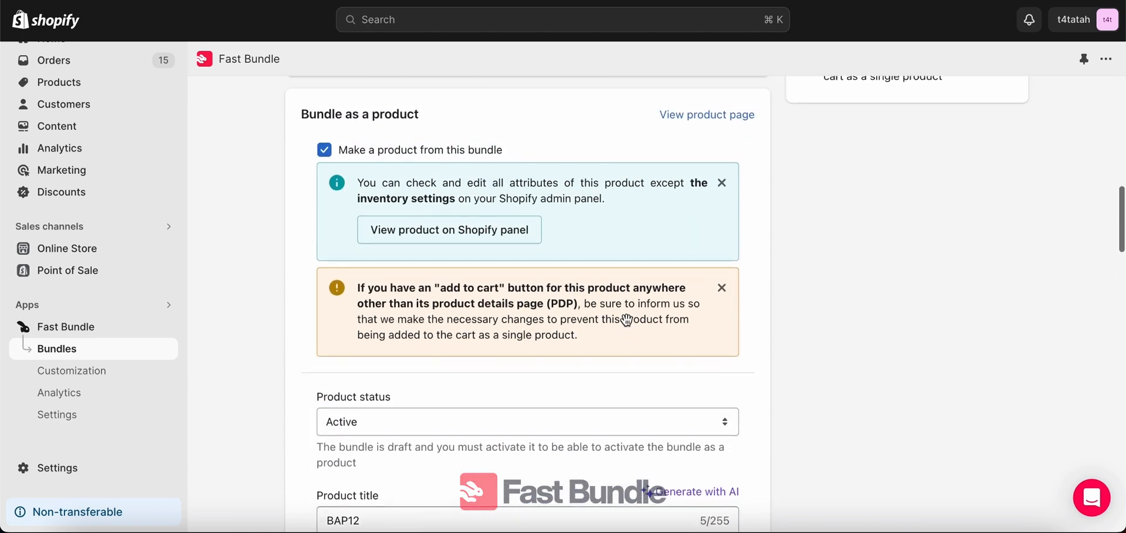
scroll(down, 3)
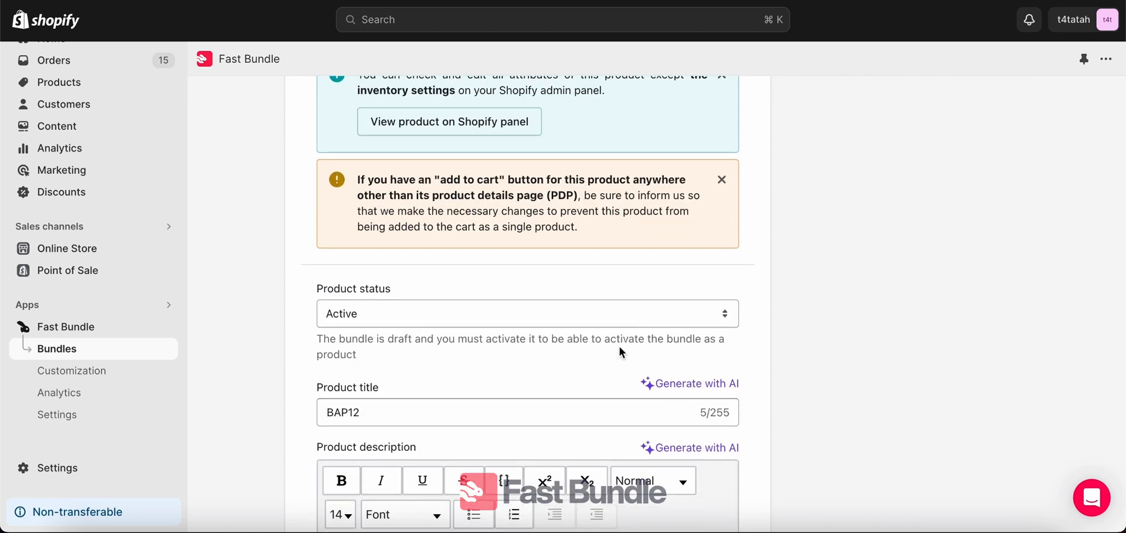
scroll(up, 3)
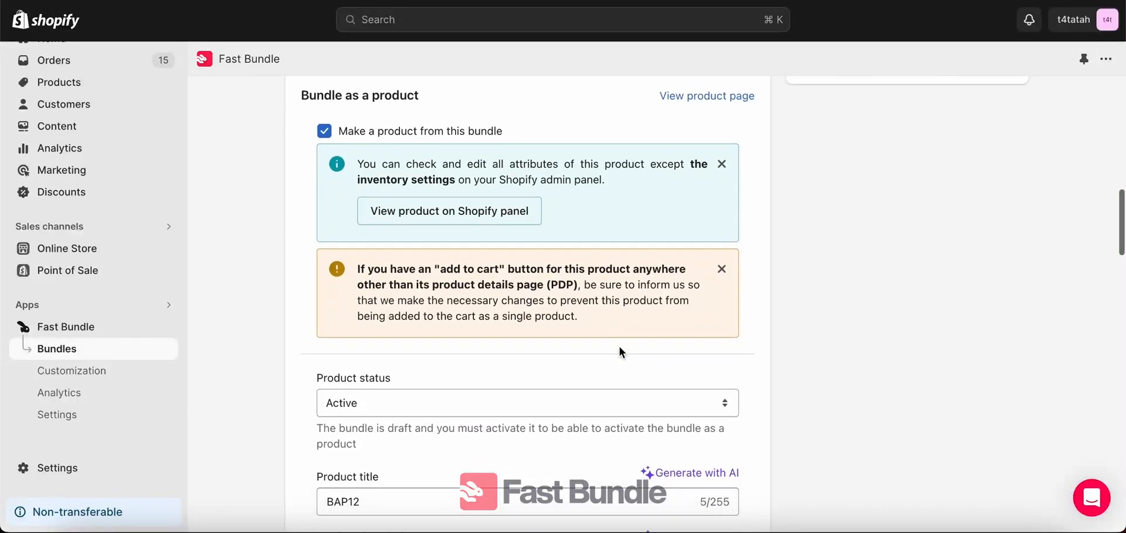
scroll(down, 3)
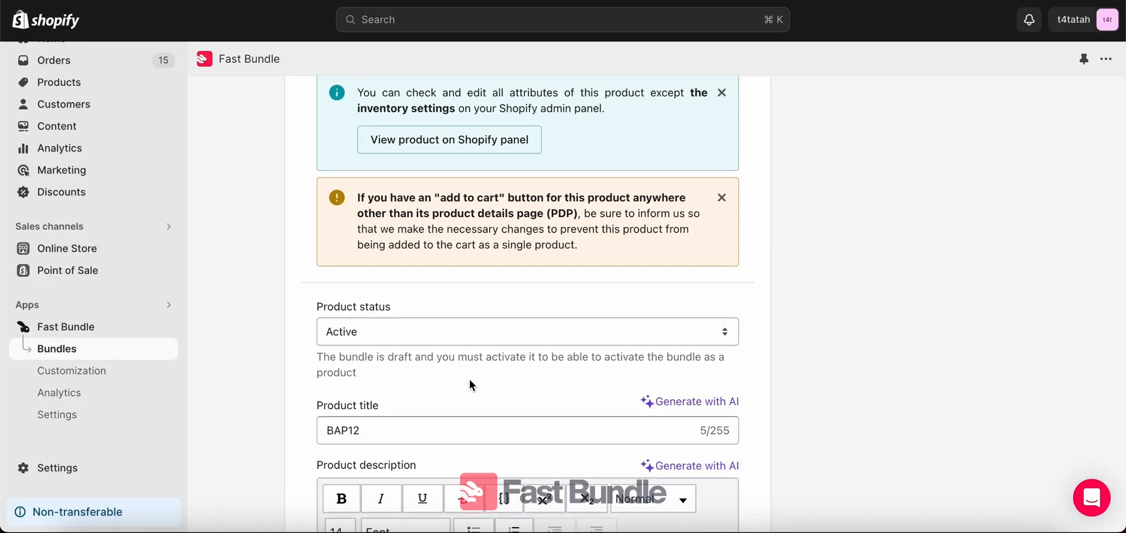
click(349, 431)
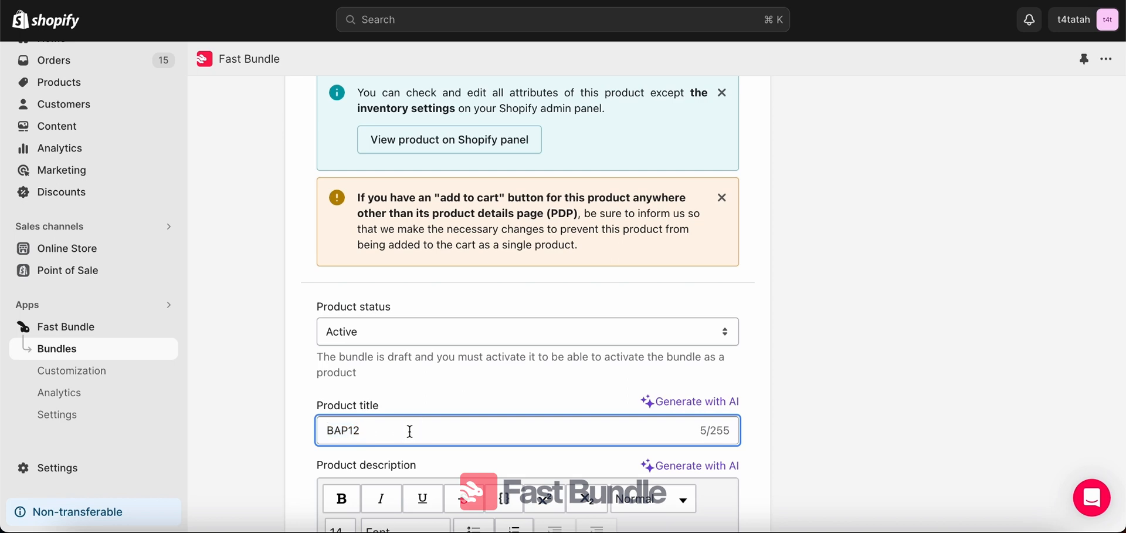
scroll(up, 3)
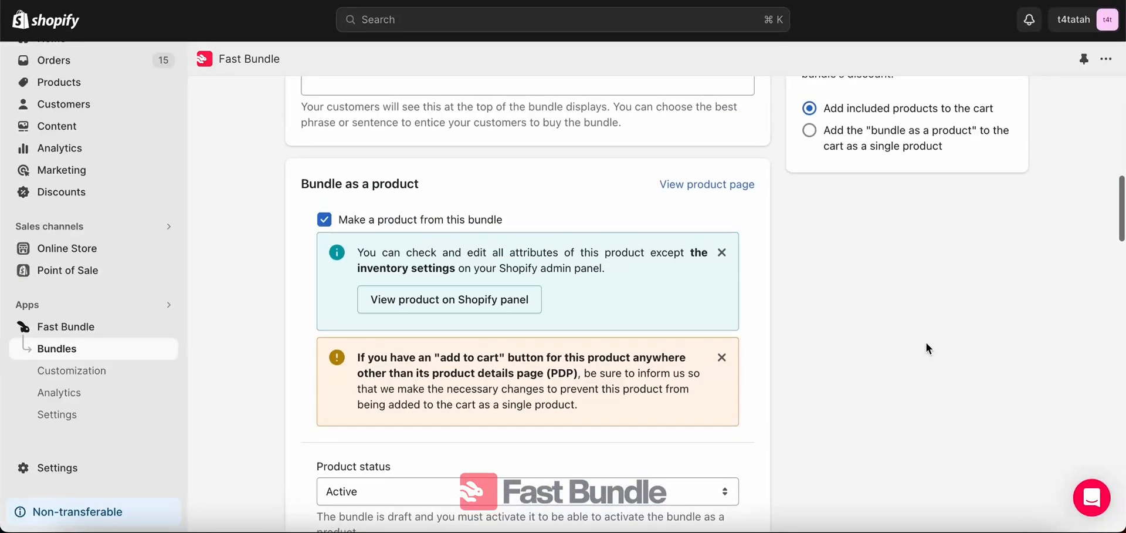
scroll(up, 3)
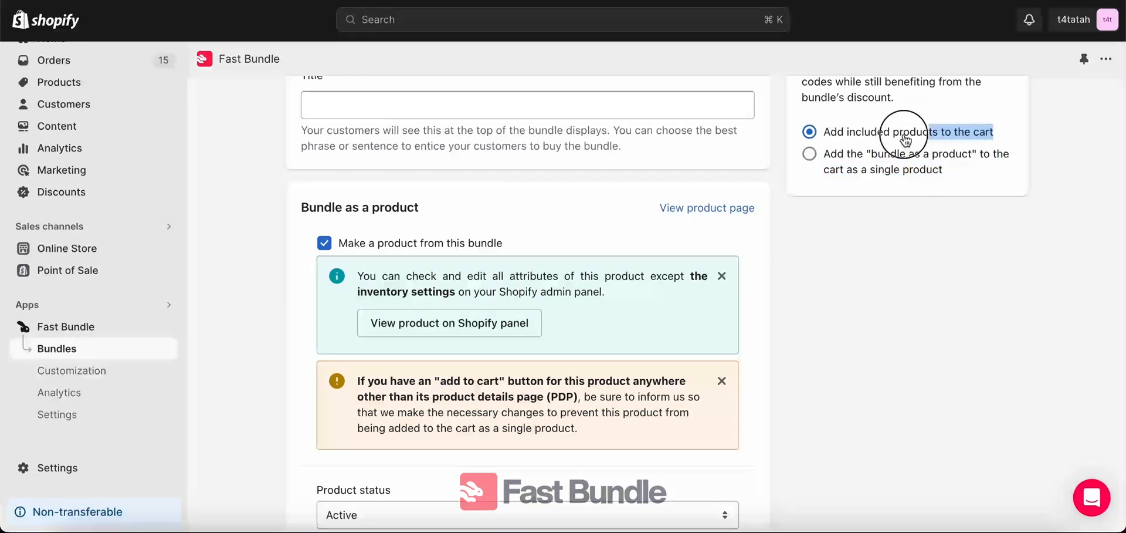
scroll(down, 3)
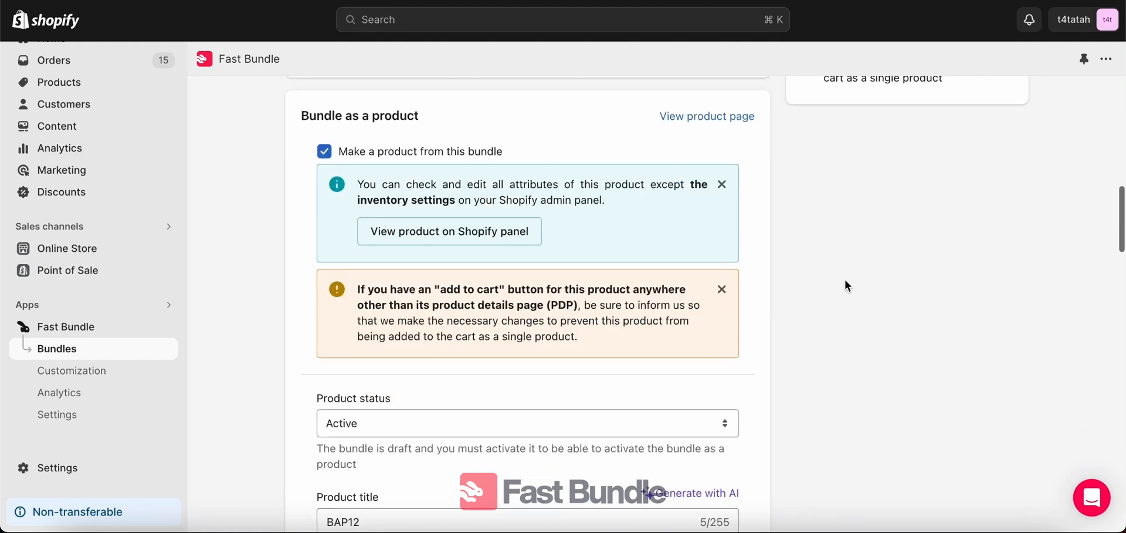
scroll(down, 3)
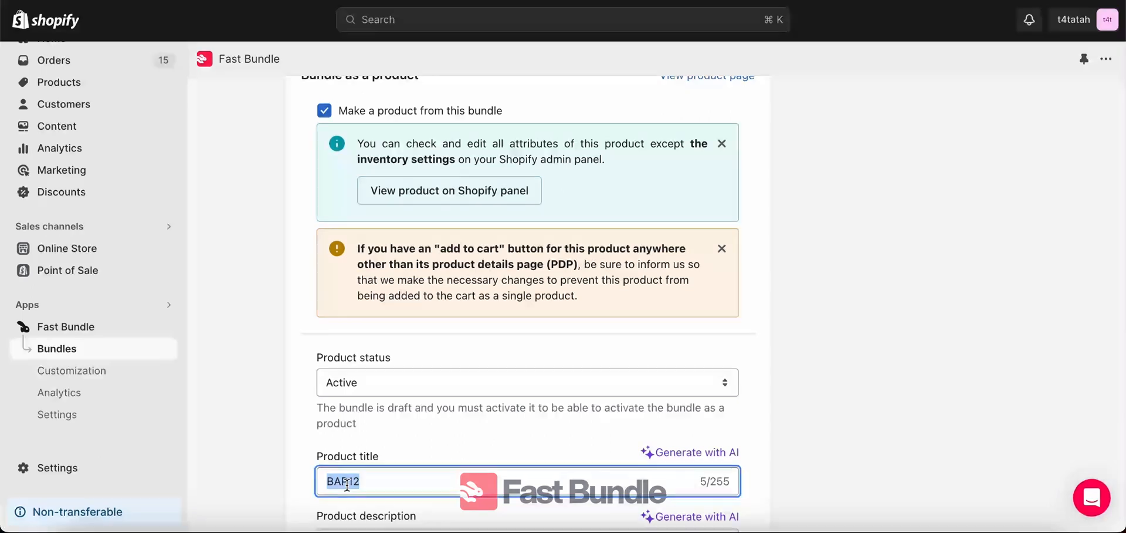
scroll(up, 3)
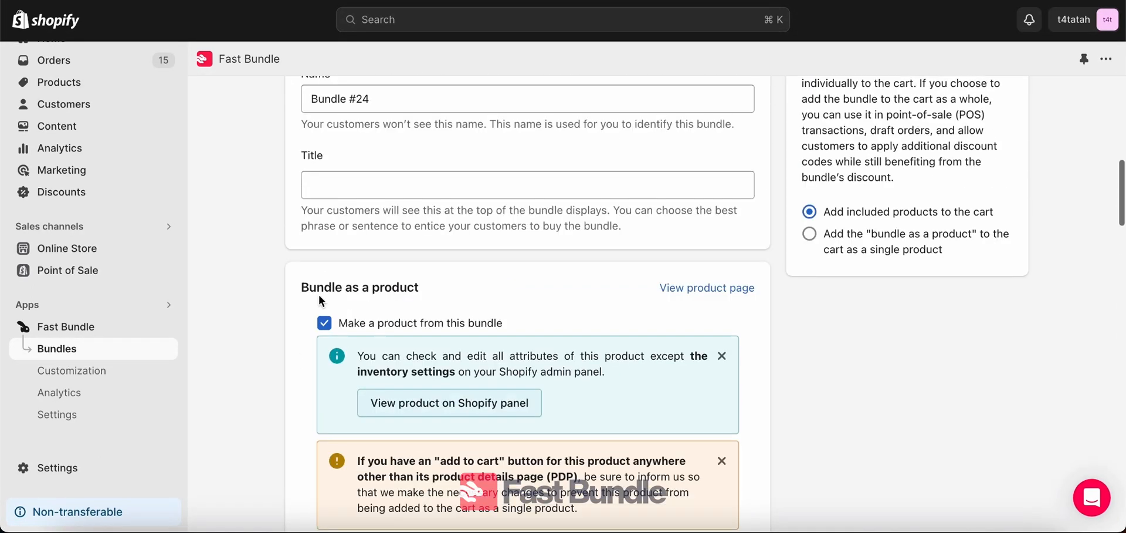
mouse_move(58, 83)
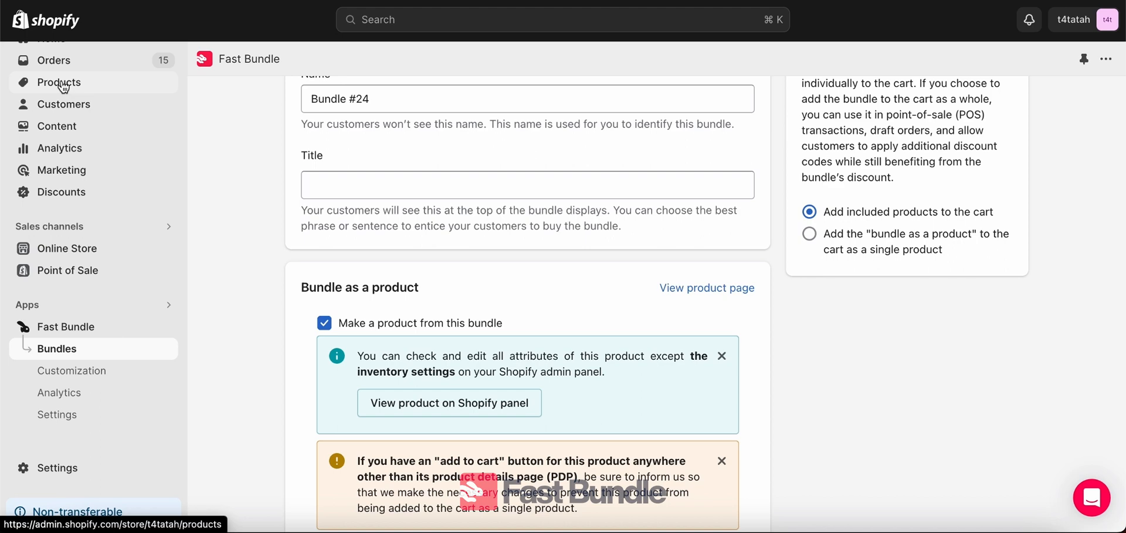
Step: From Products, bring up BAP12 for editing and show its available collections
click(59, 83)
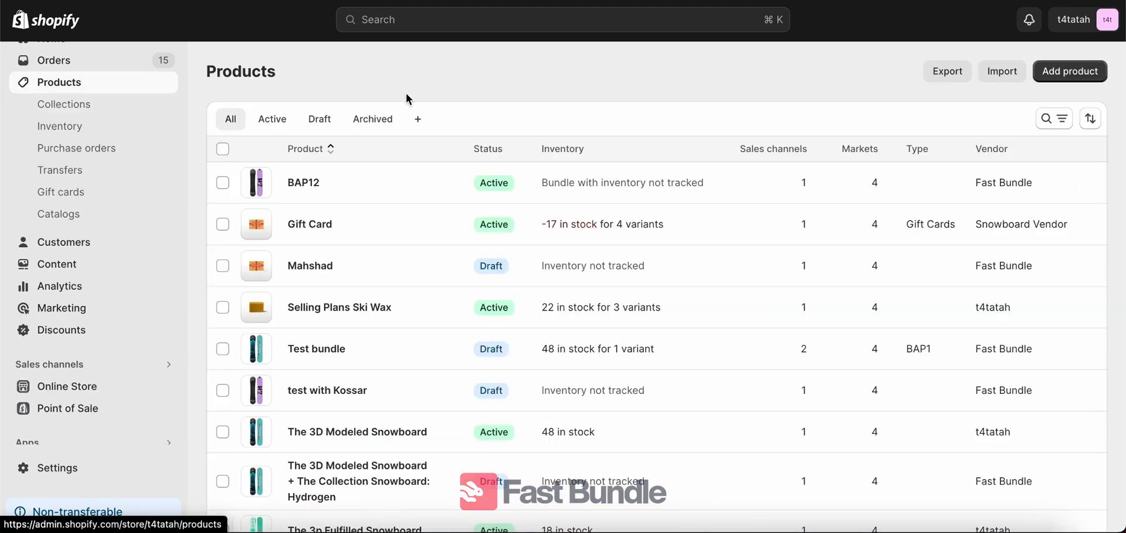
mouse_move(428, 111)
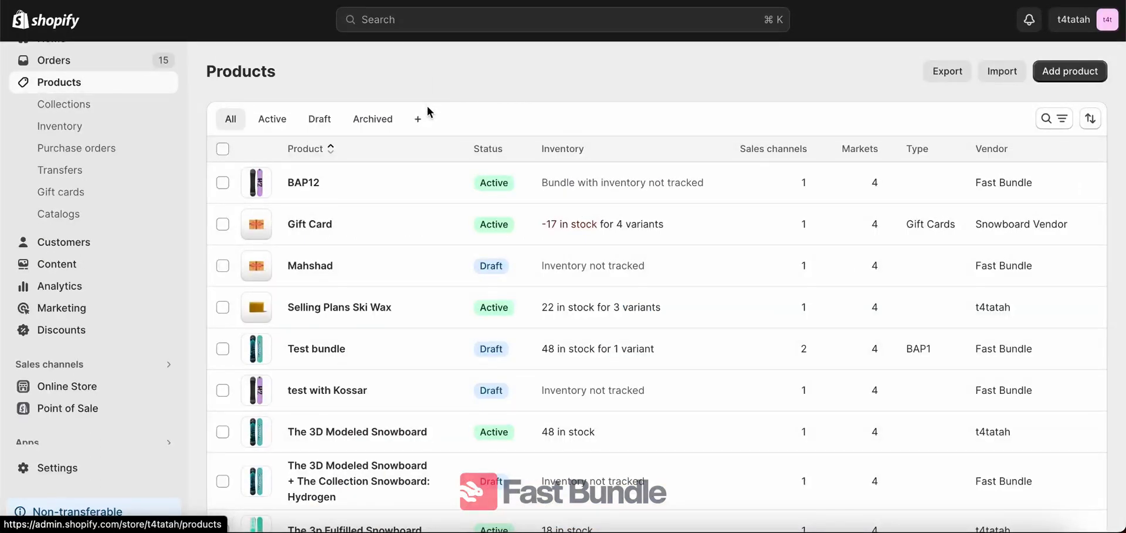
mouse_move(303, 182)
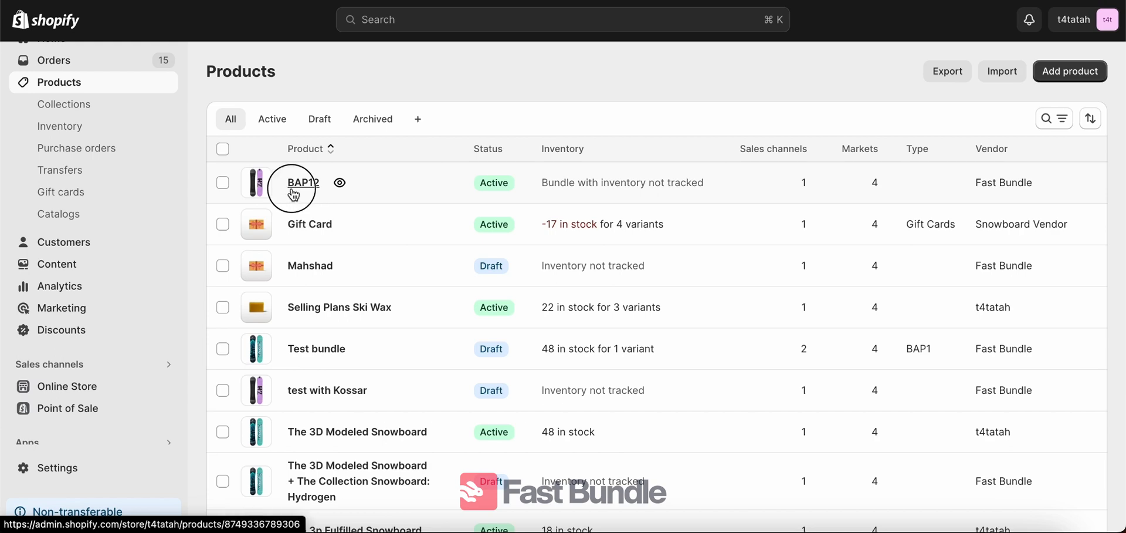
click(301, 182)
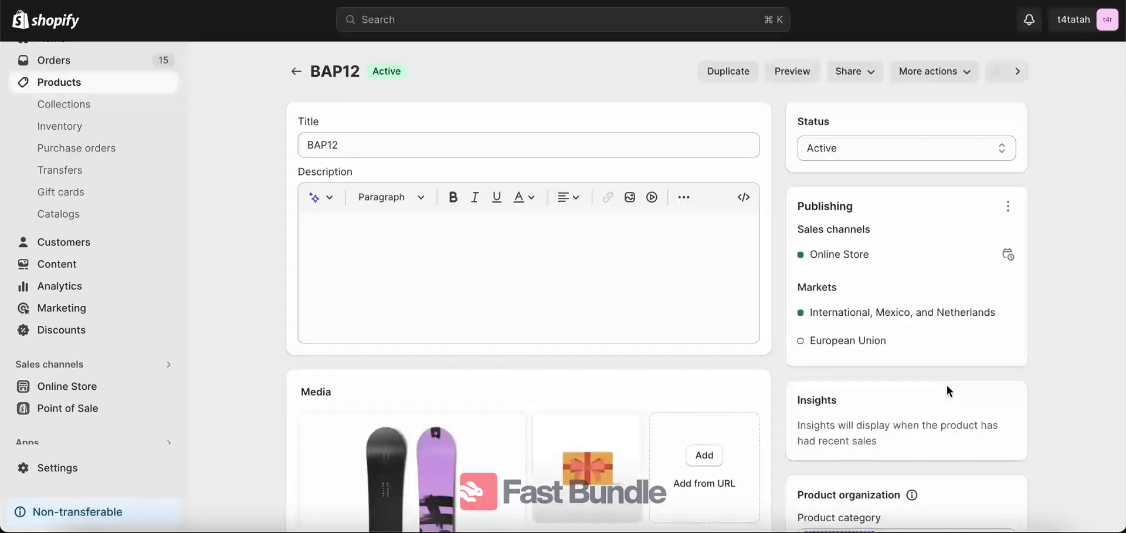
scroll(down, 3)
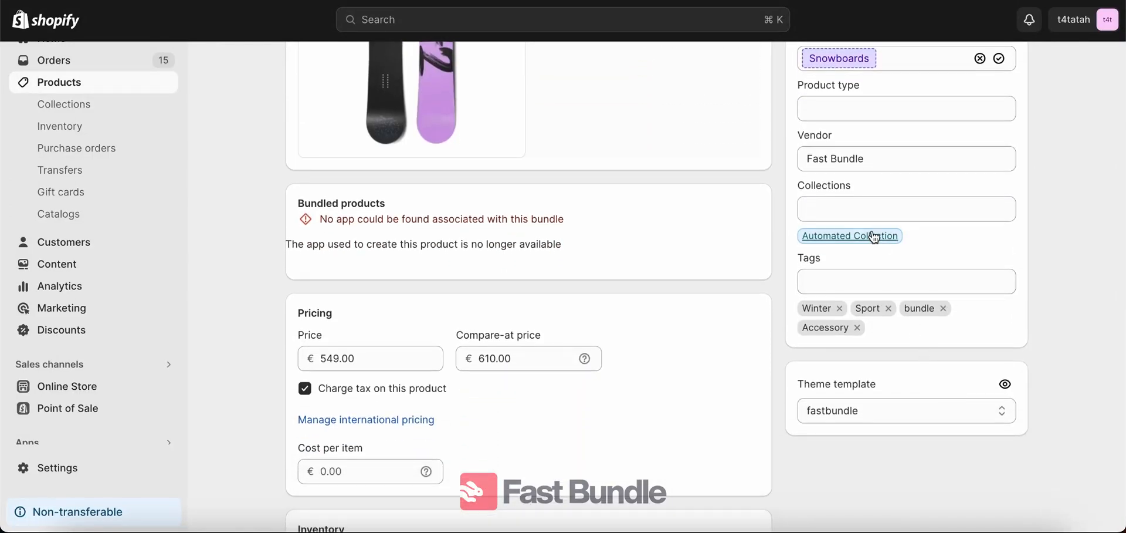
click(906, 208)
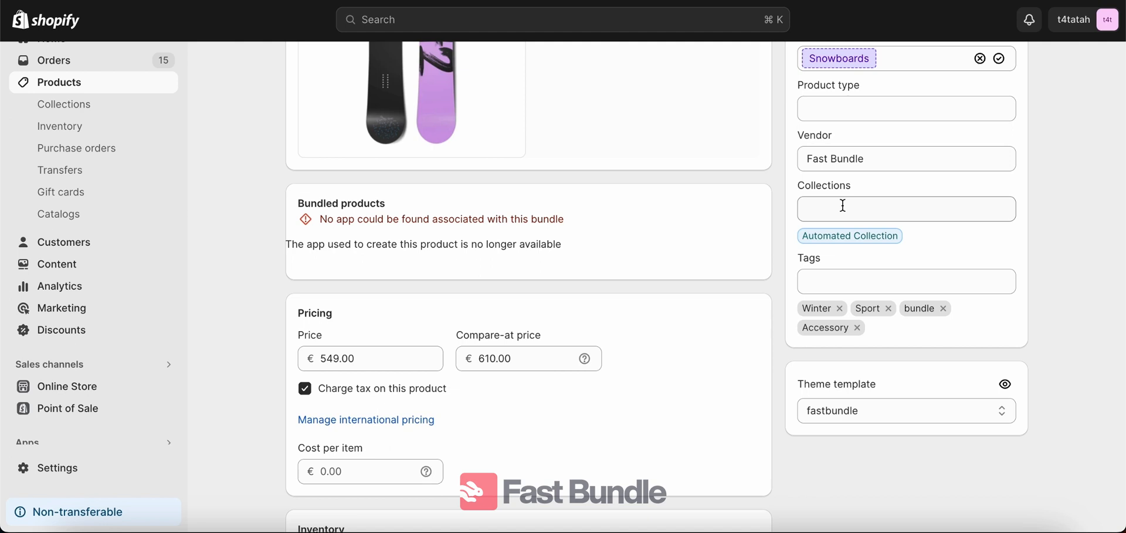
click(906, 208)
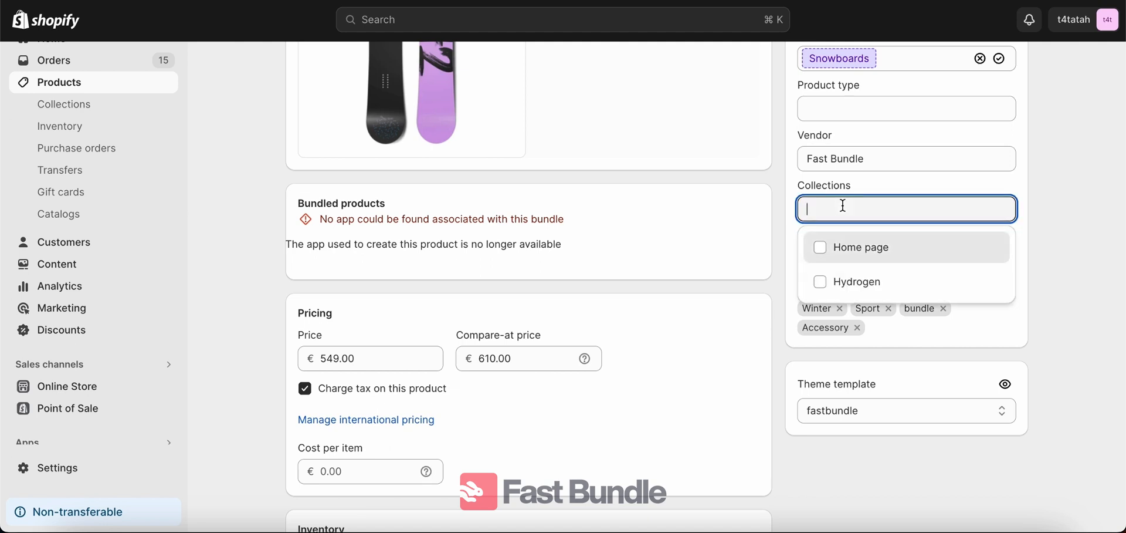
mouse_move(846, 265)
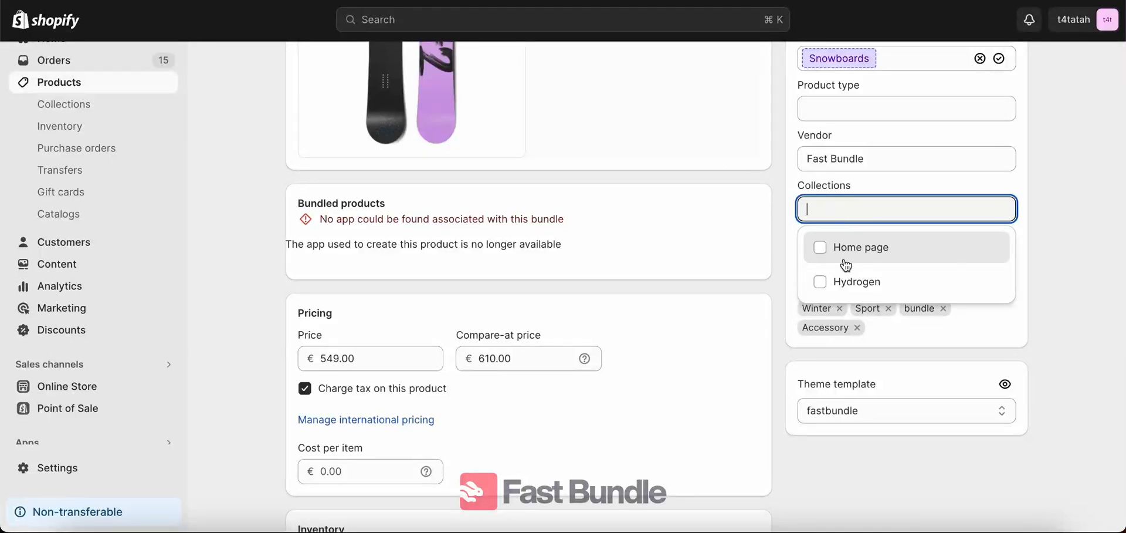
mouse_move(847, 280)
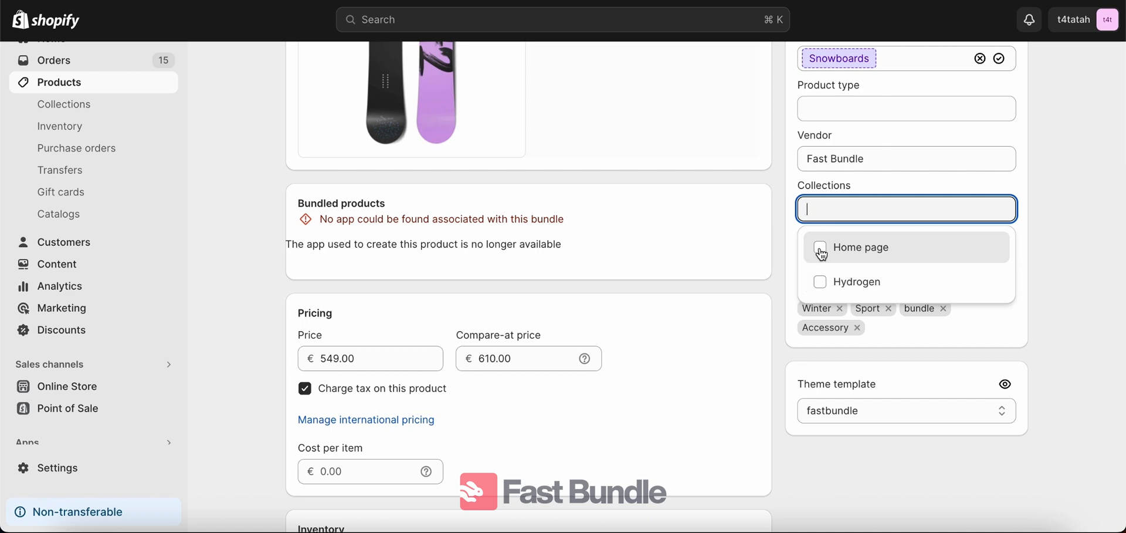
Step: Assign BAP12 to the Home page collection and save the product
click(820, 246)
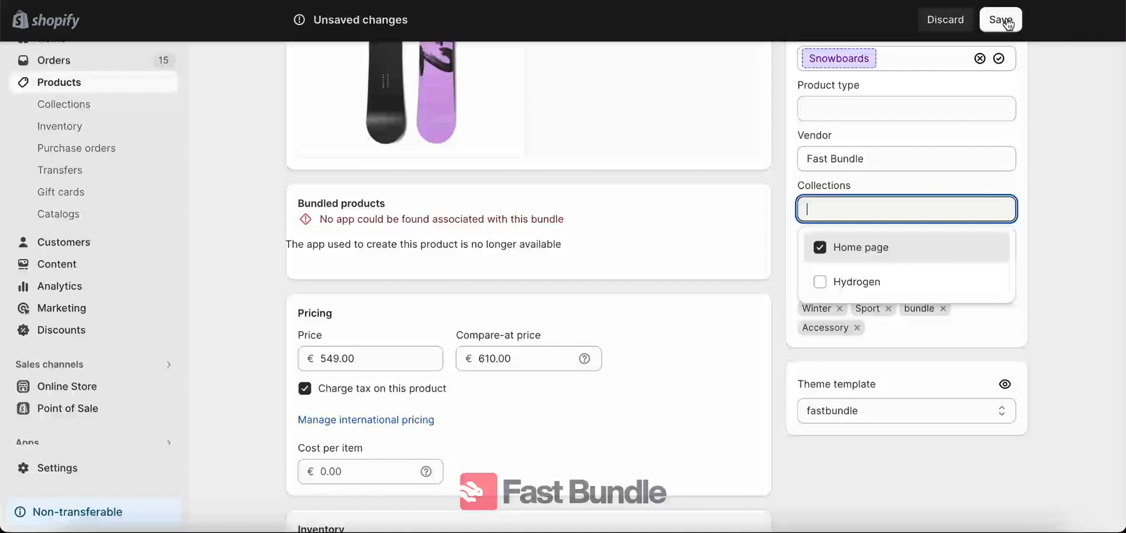
click(1000, 20)
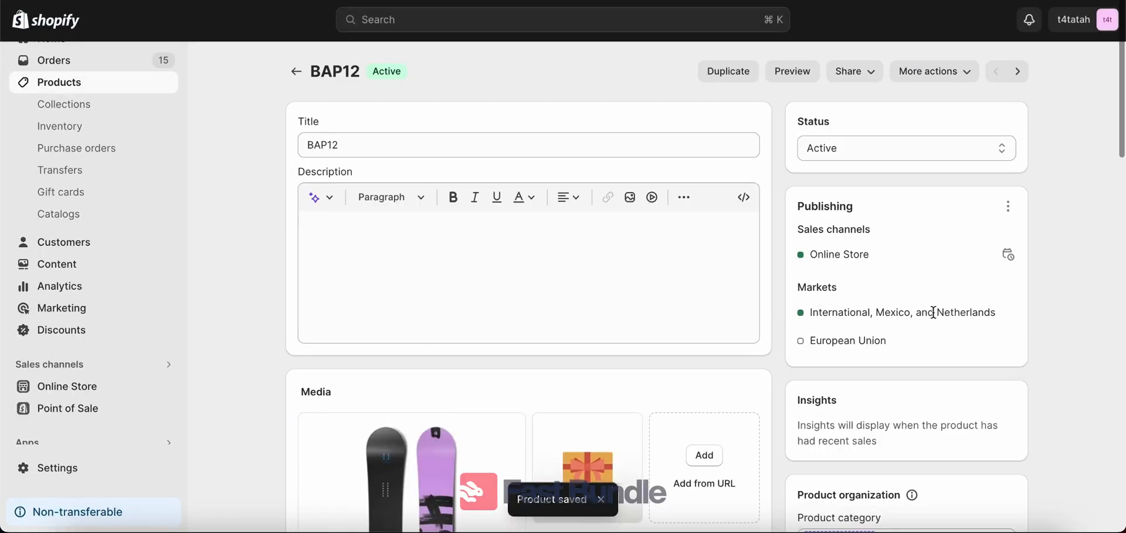
scroll(down, 3)
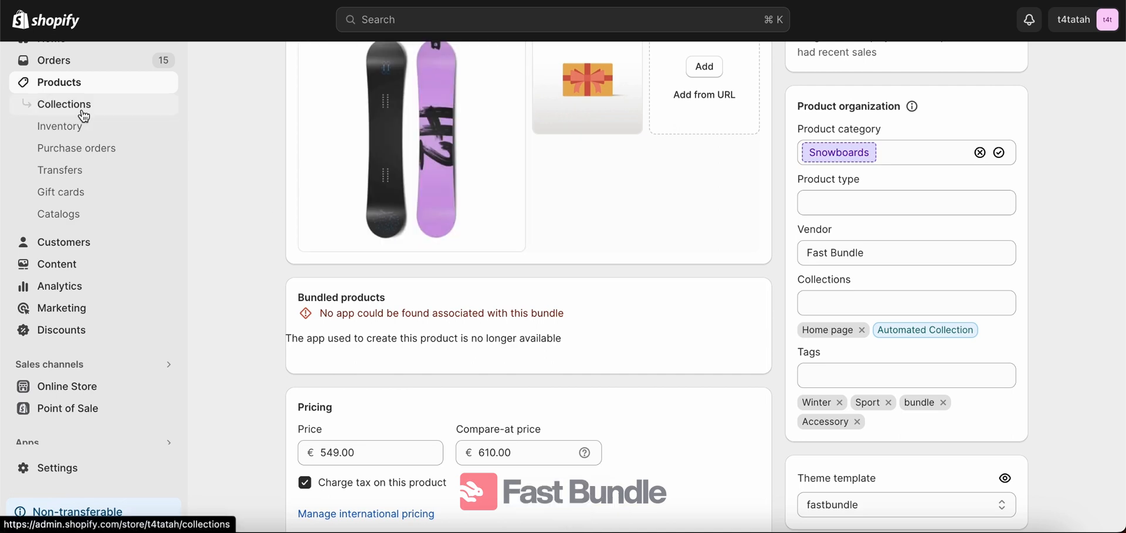
Step: In the Hydrogen collection, browse products and add BAP12 to it
click(64, 104)
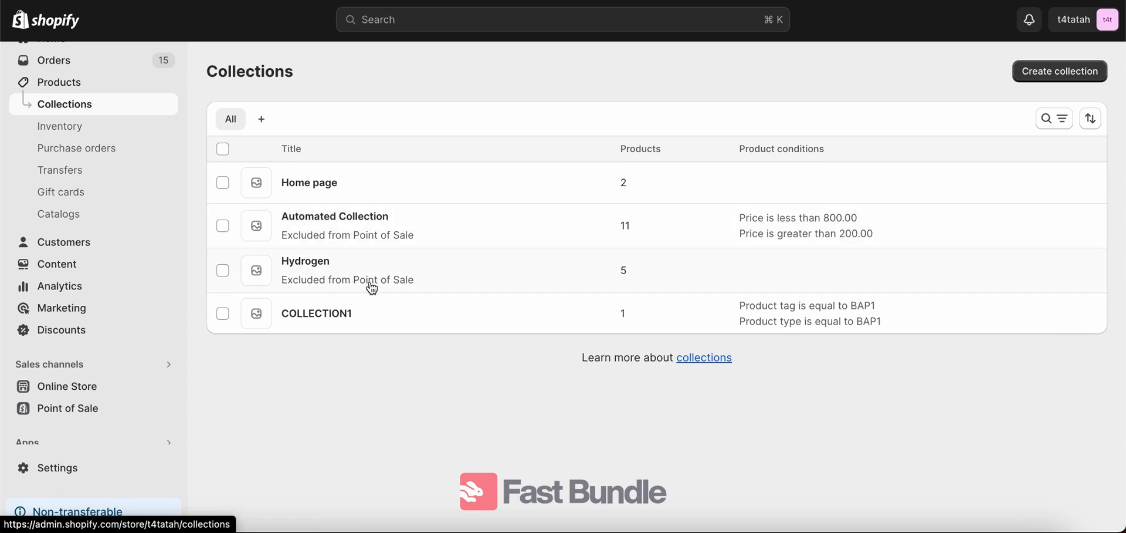
mouse_move(430, 285)
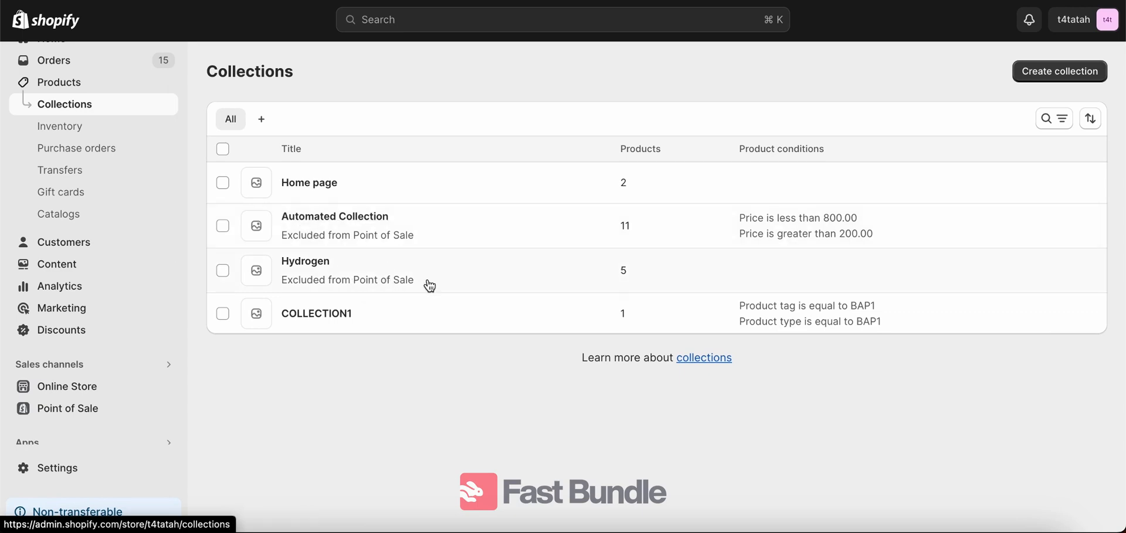
click(306, 261)
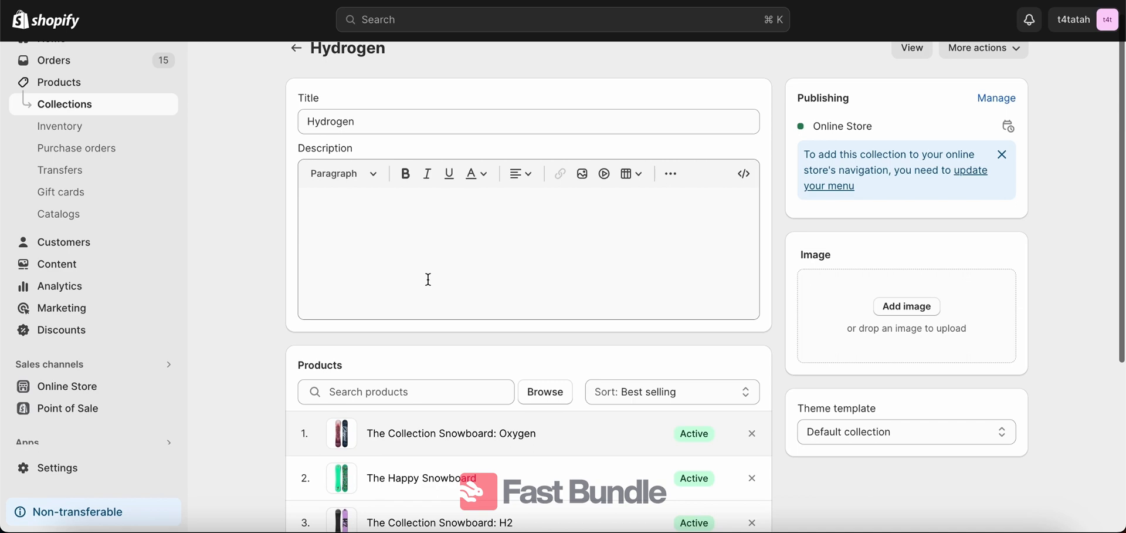
scroll(down, 3)
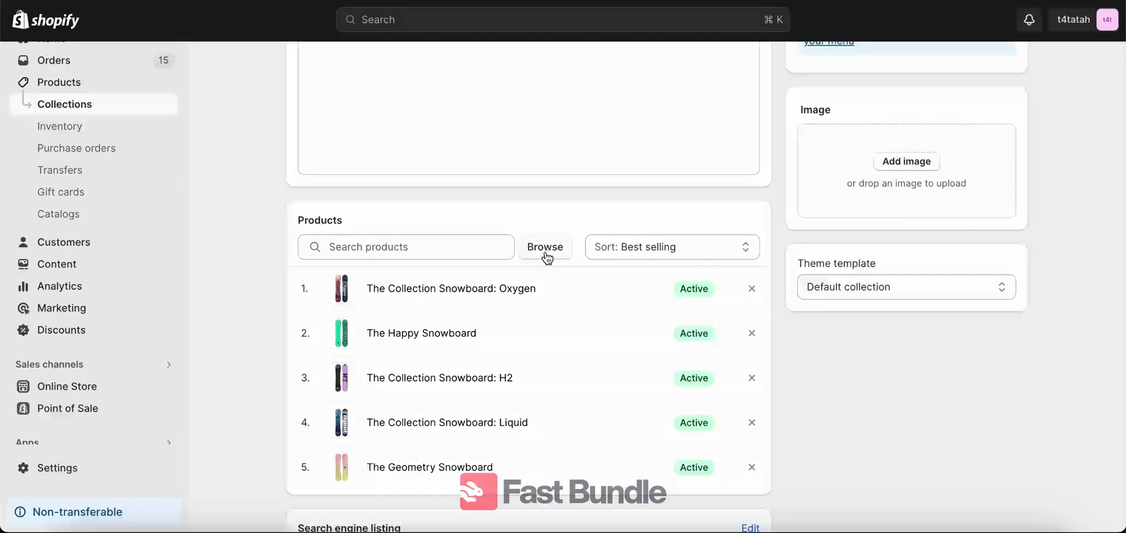
click(545, 247)
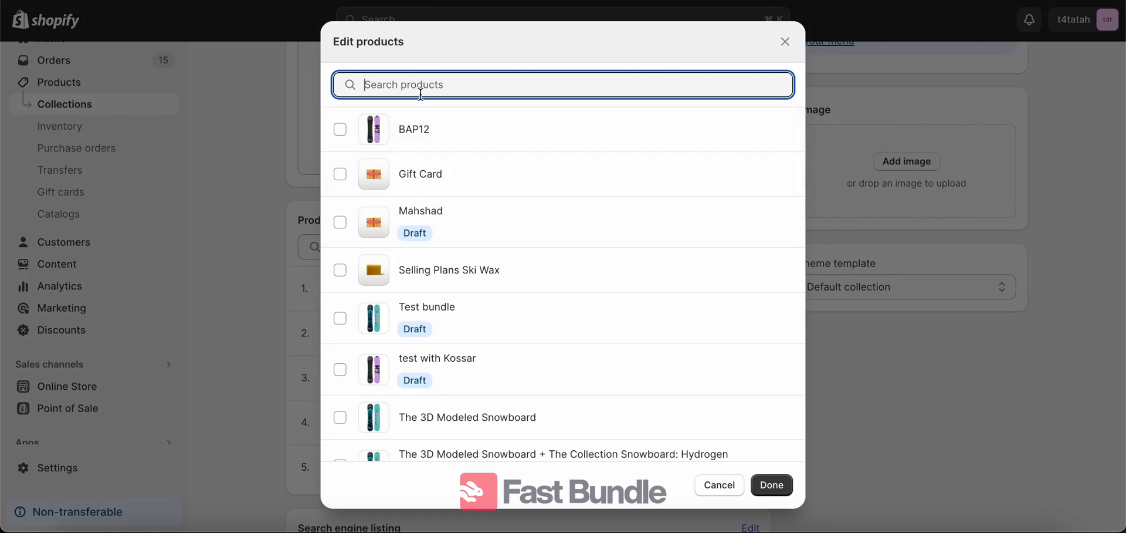
mouse_move(346, 145)
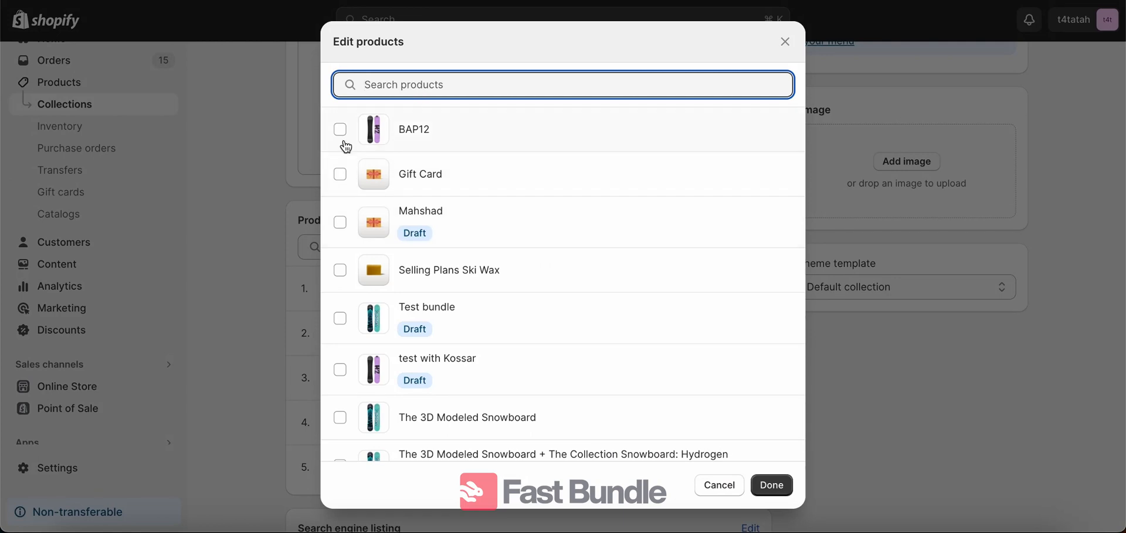
mouse_move(446, 353)
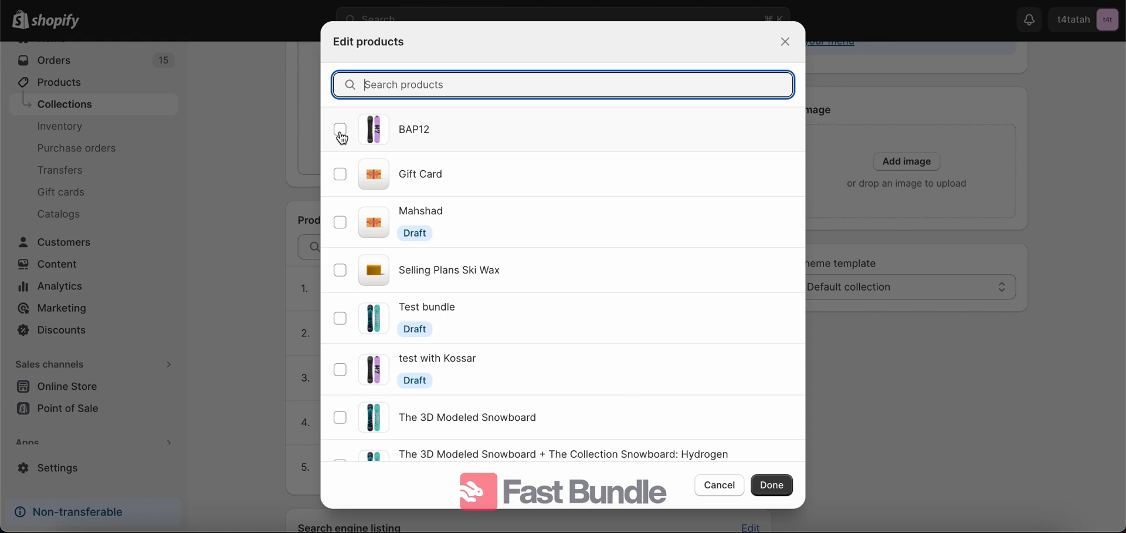
click(772, 485)
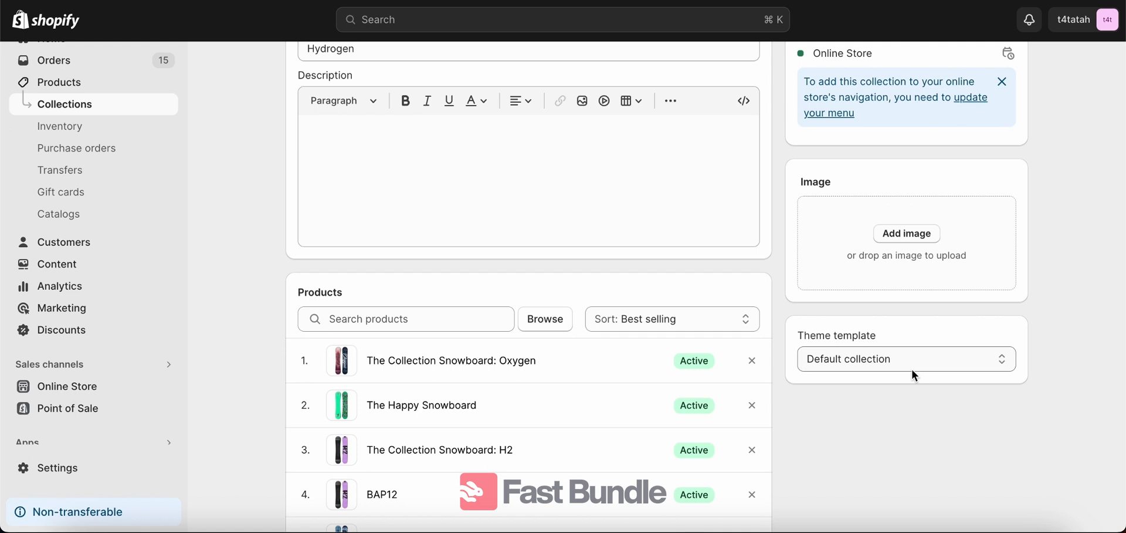
scroll(up, 3)
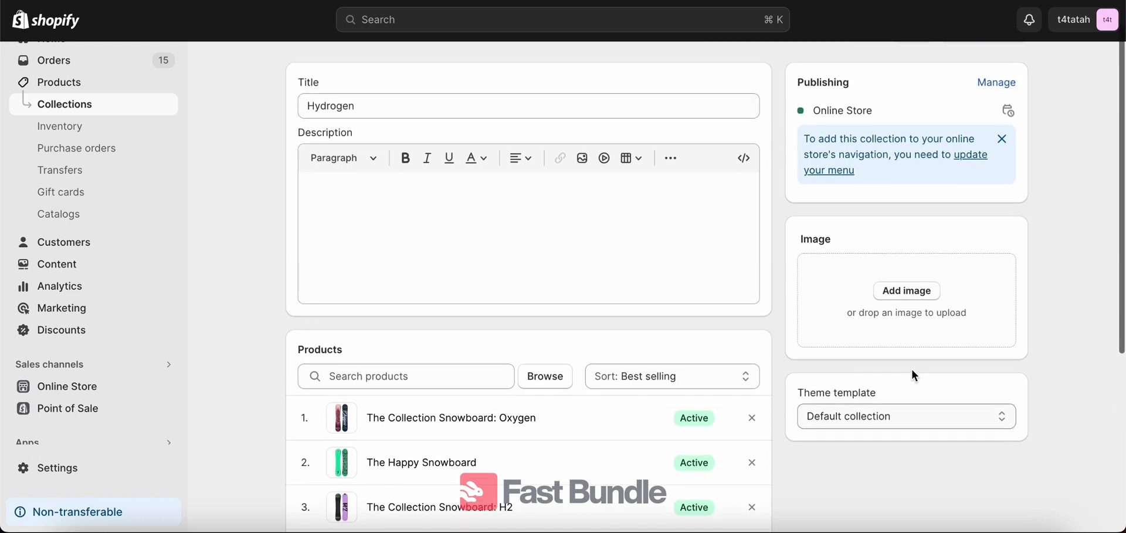
mouse_move(668, 368)
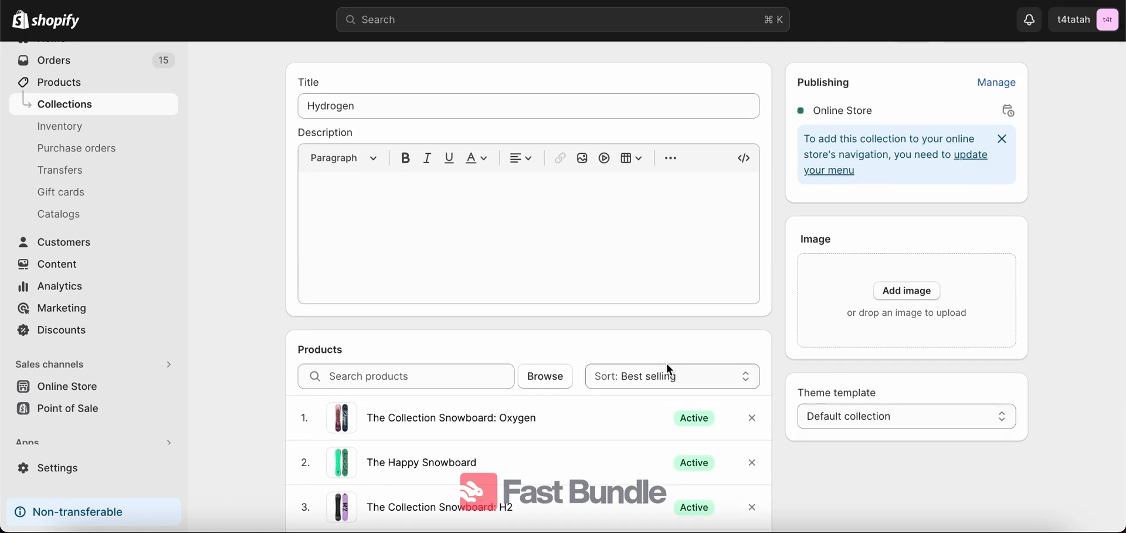
mouse_move(575, 391)
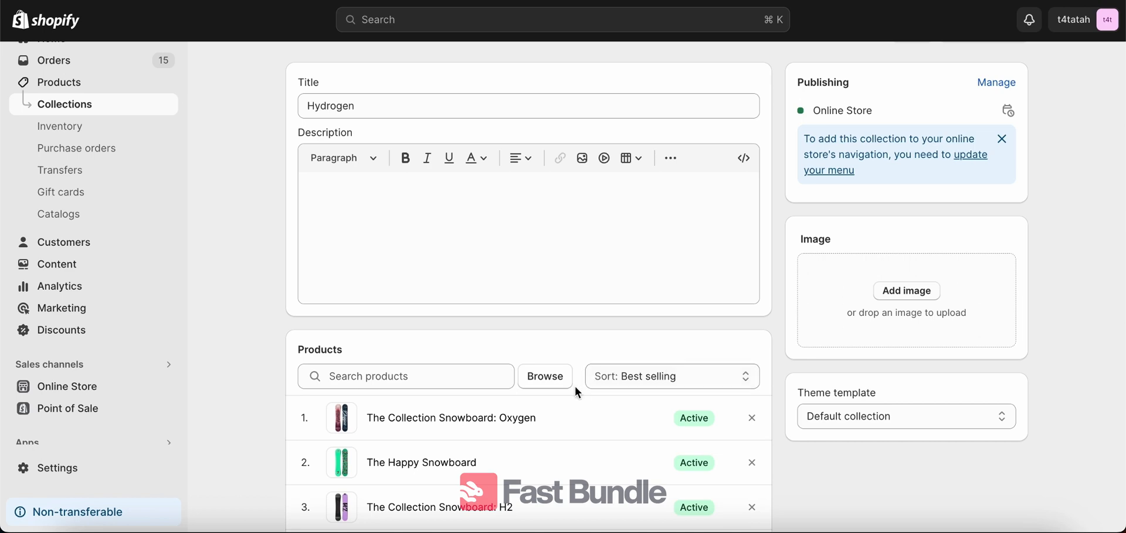
mouse_move(64, 103)
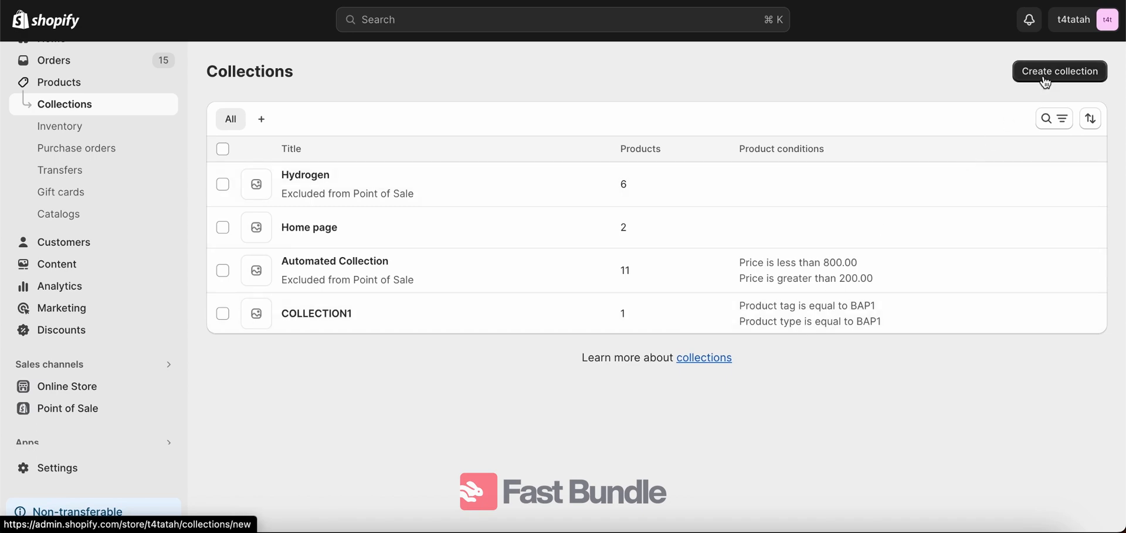
Step: Start a new automated collection and keep Product tag as the first condition field
click(1058, 72)
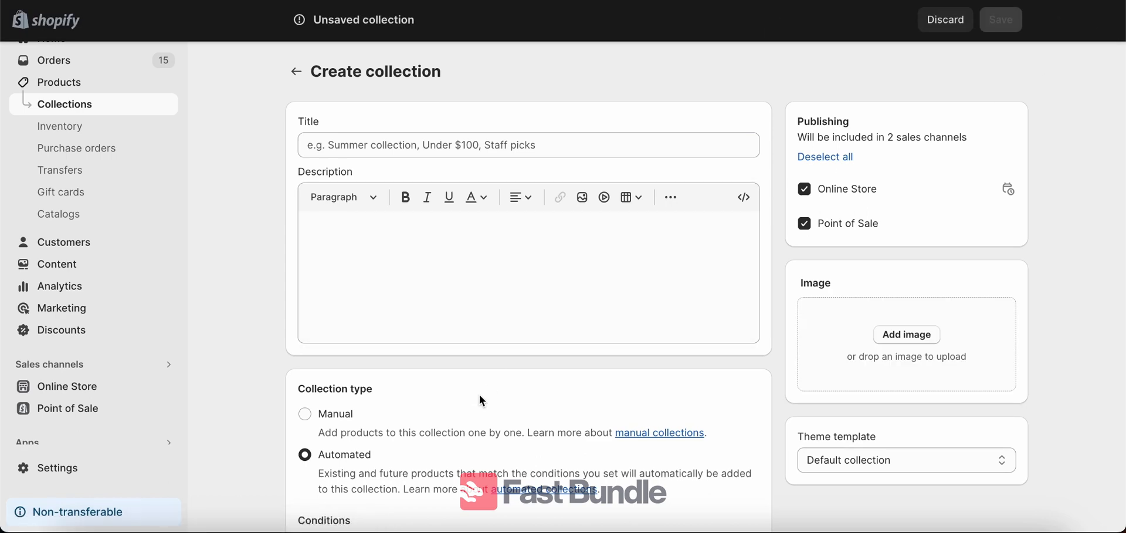
scroll(down, 3)
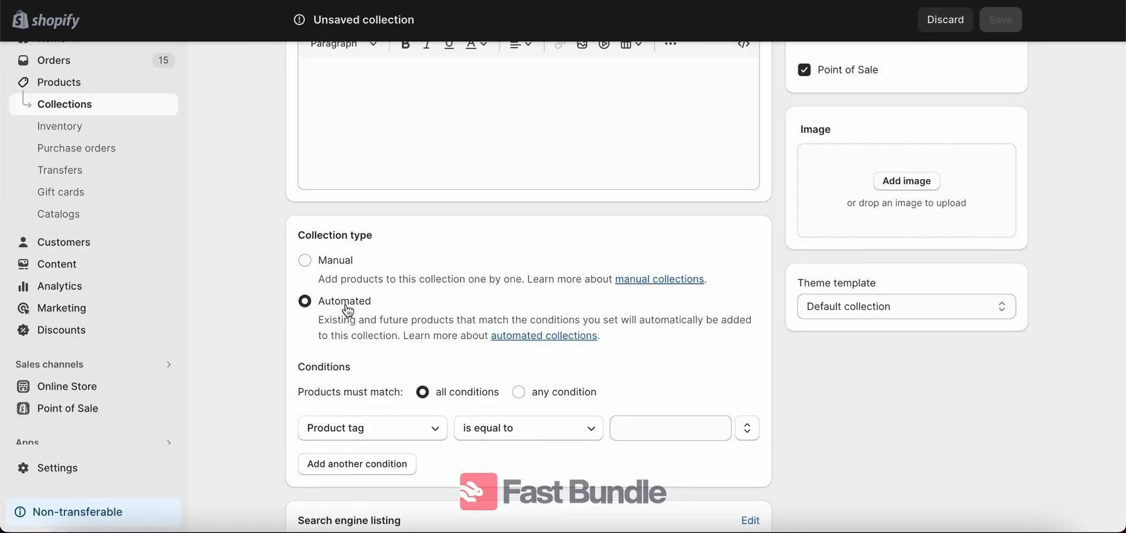
scroll(down, 3)
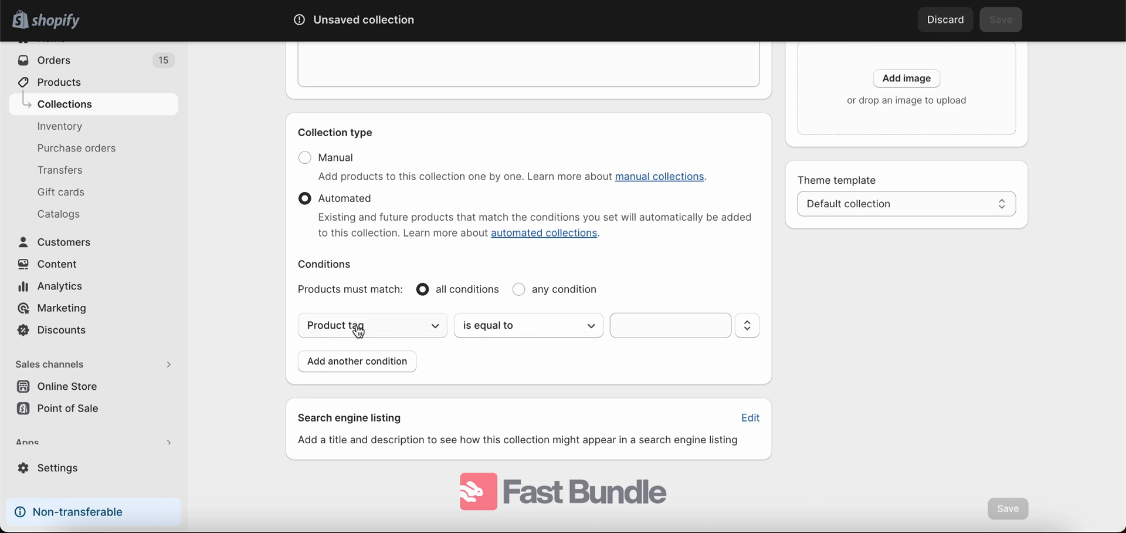
click(372, 325)
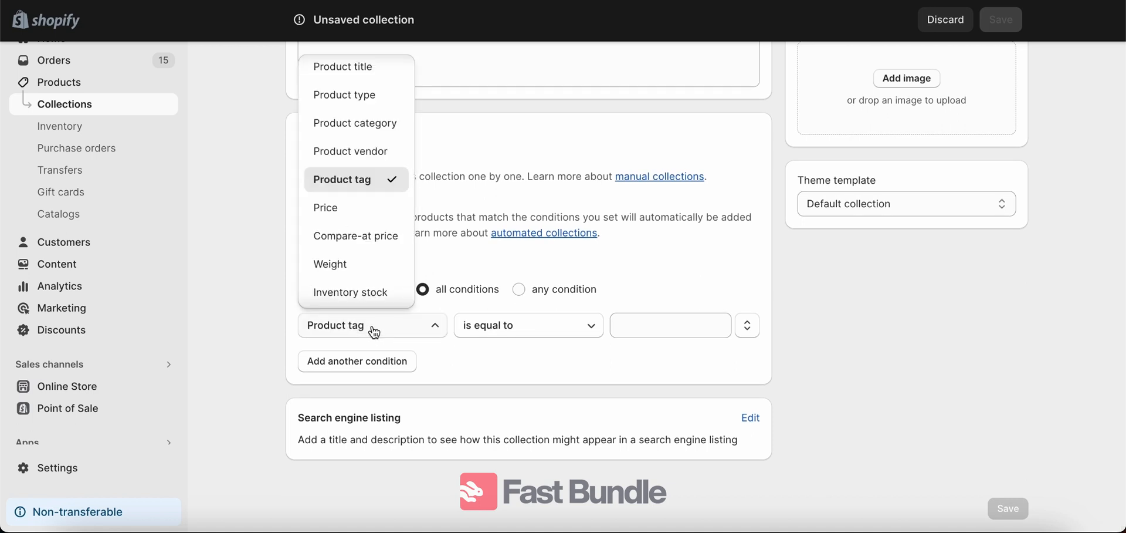
click(341, 178)
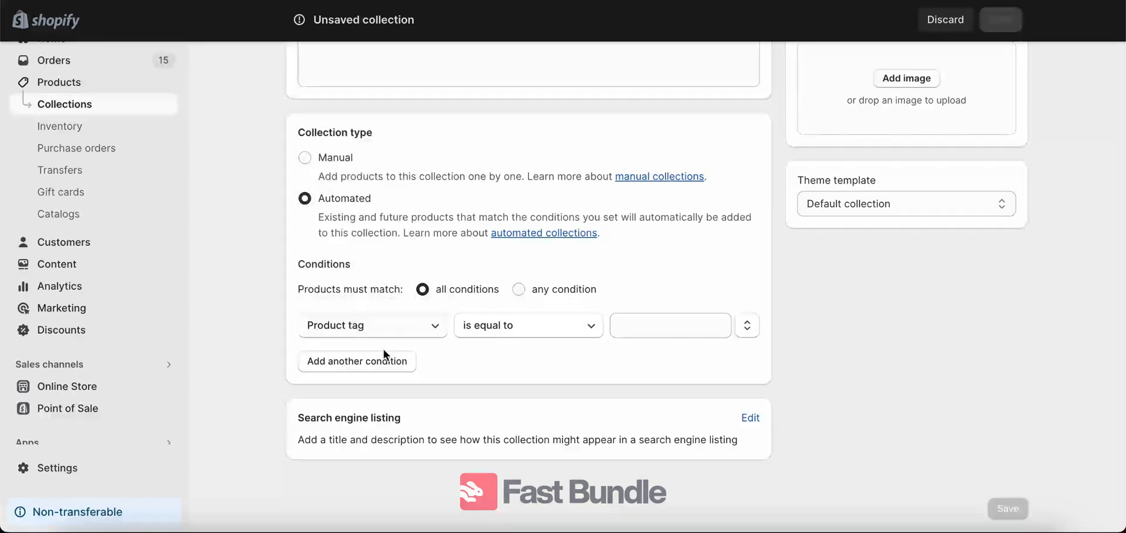
Step: Enter BAP1 as the tag value the condition must equal
click(670, 325)
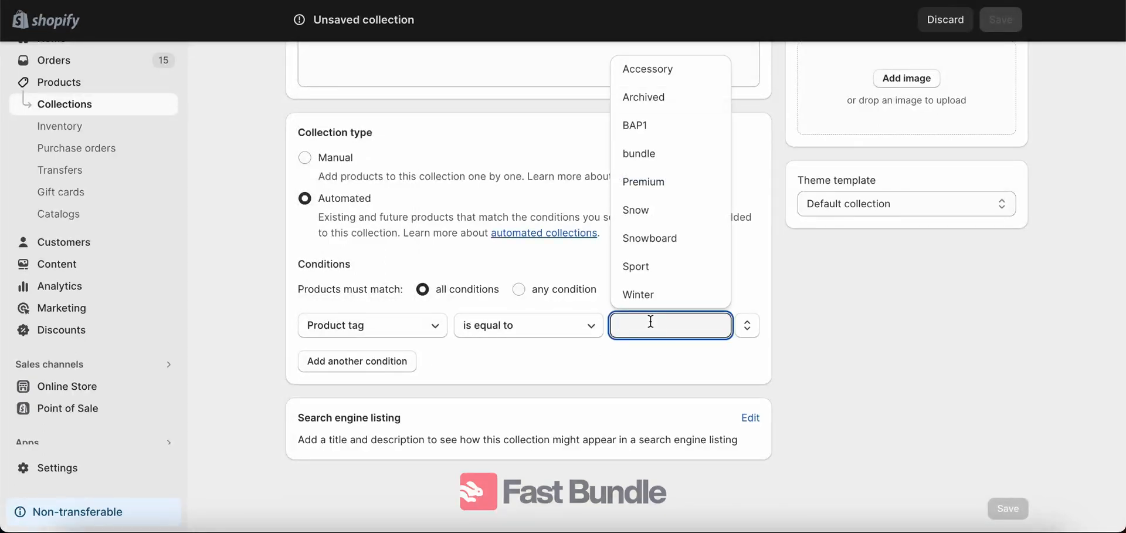
text(BAP)
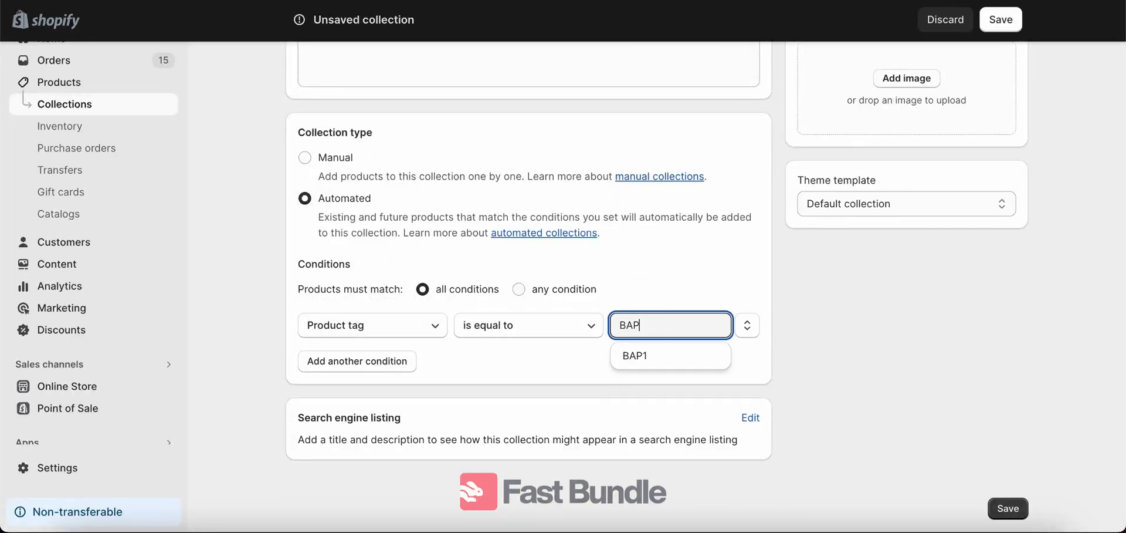
text(t)
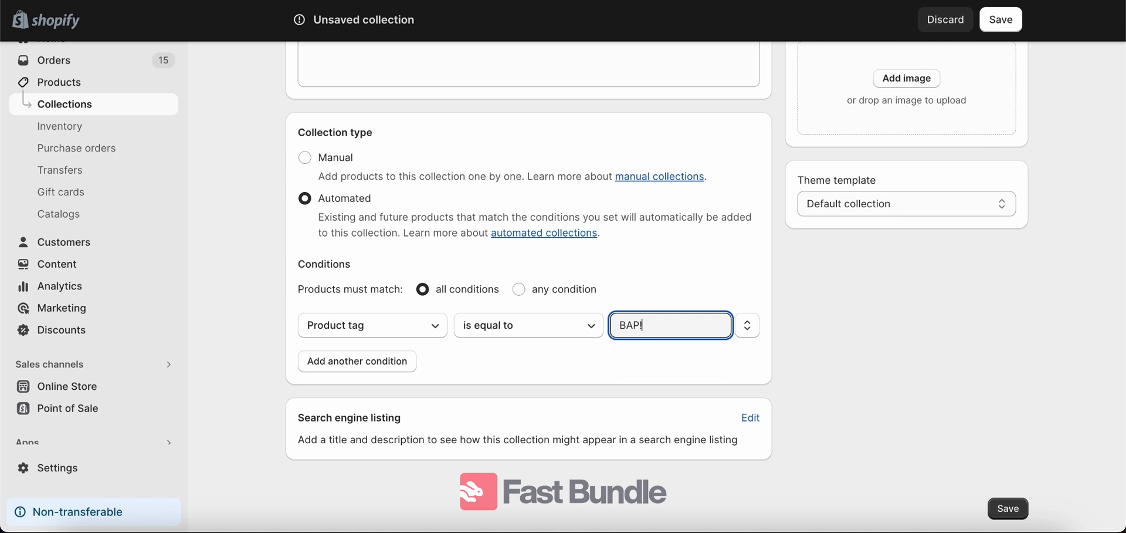
text(1)
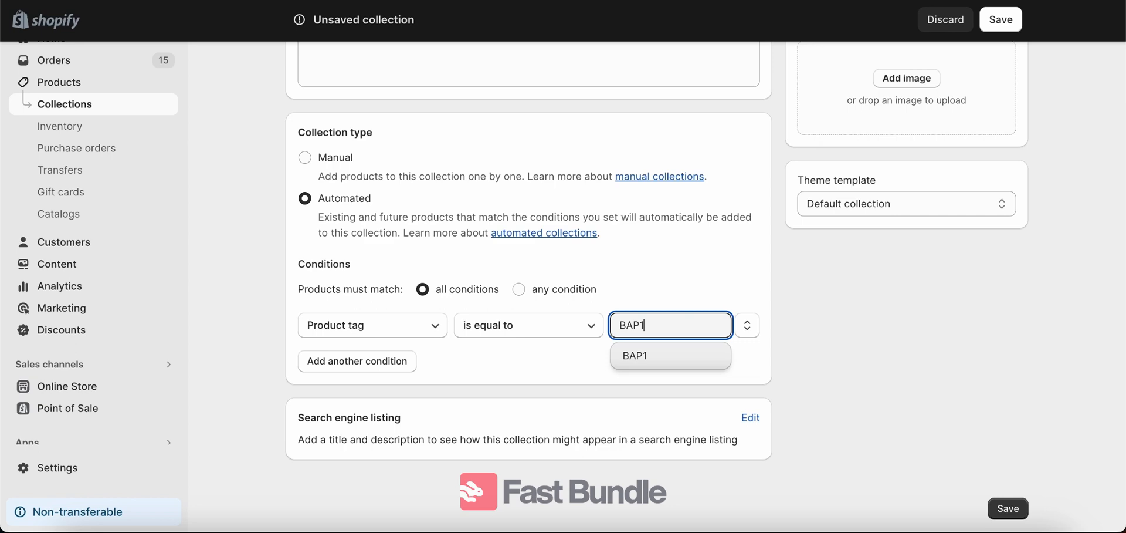
mouse_move(671, 354)
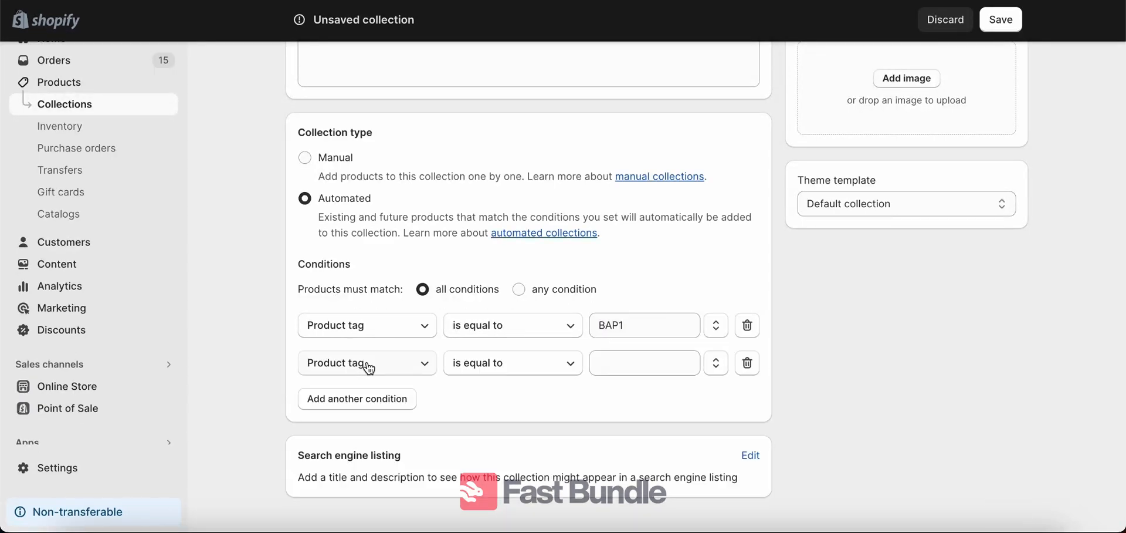
Step: Set the second condition to Product type is equal to BAP1
click(366, 361)
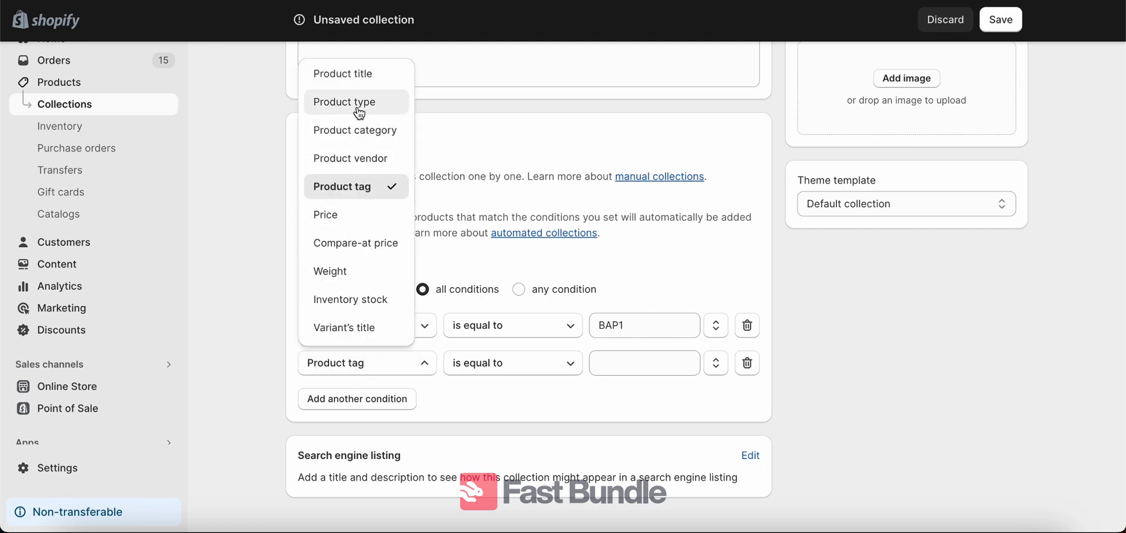
click(345, 101)
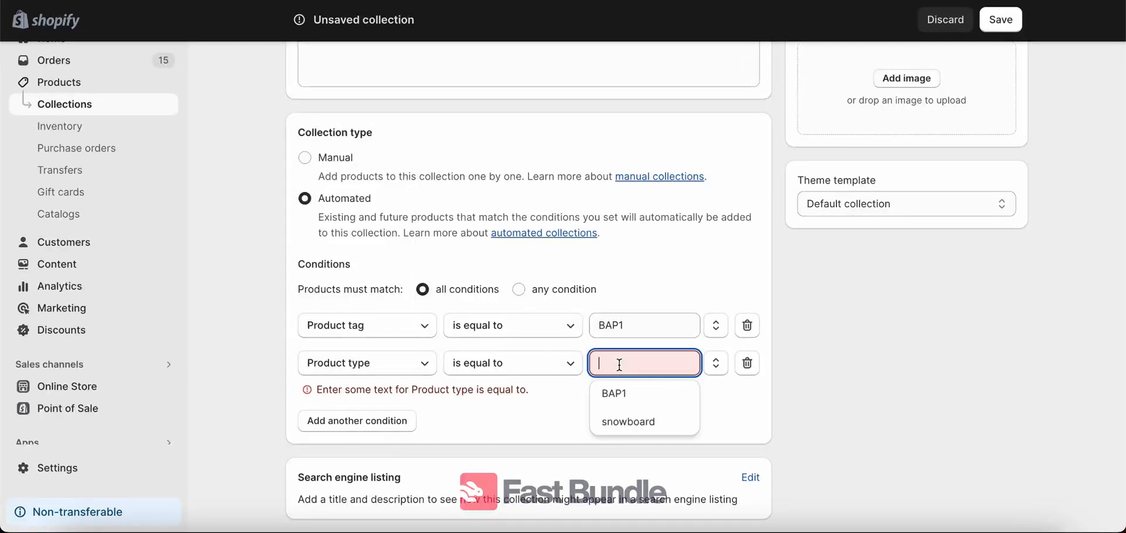
text(BAP)
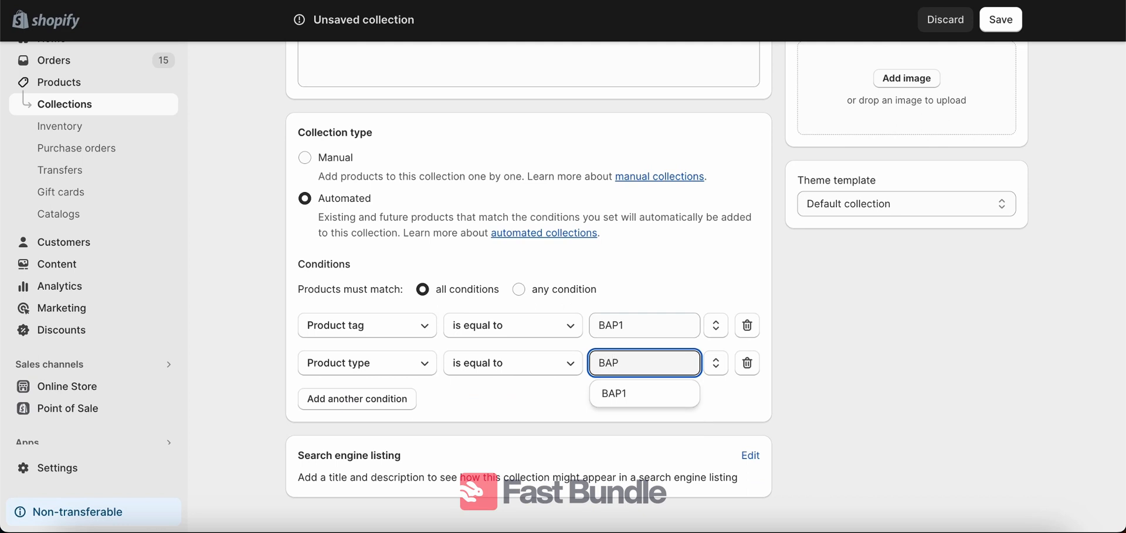
click(644, 393)
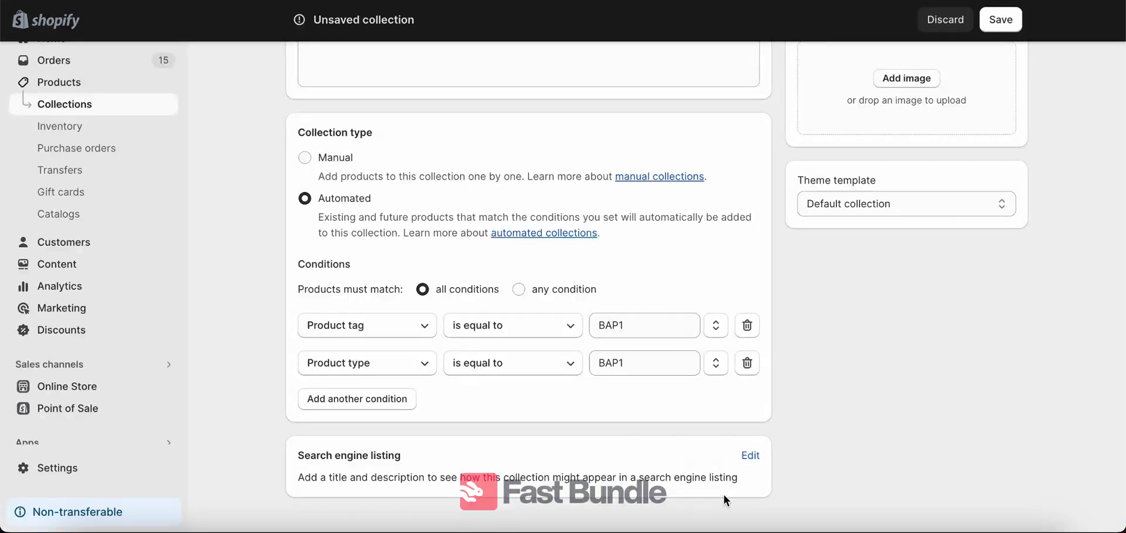
mouse_move(393, 447)
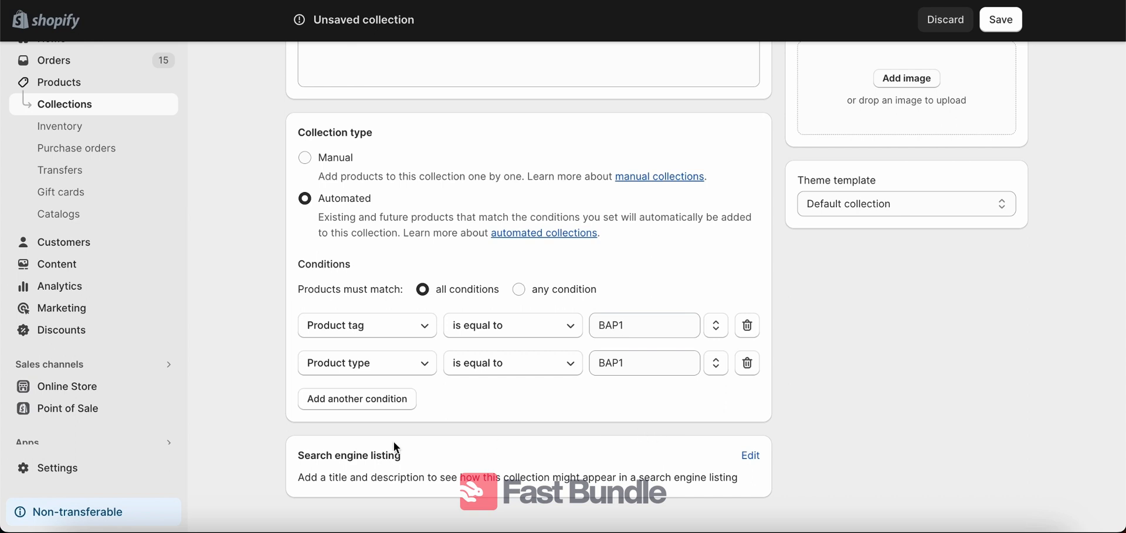
mouse_move(507, 374)
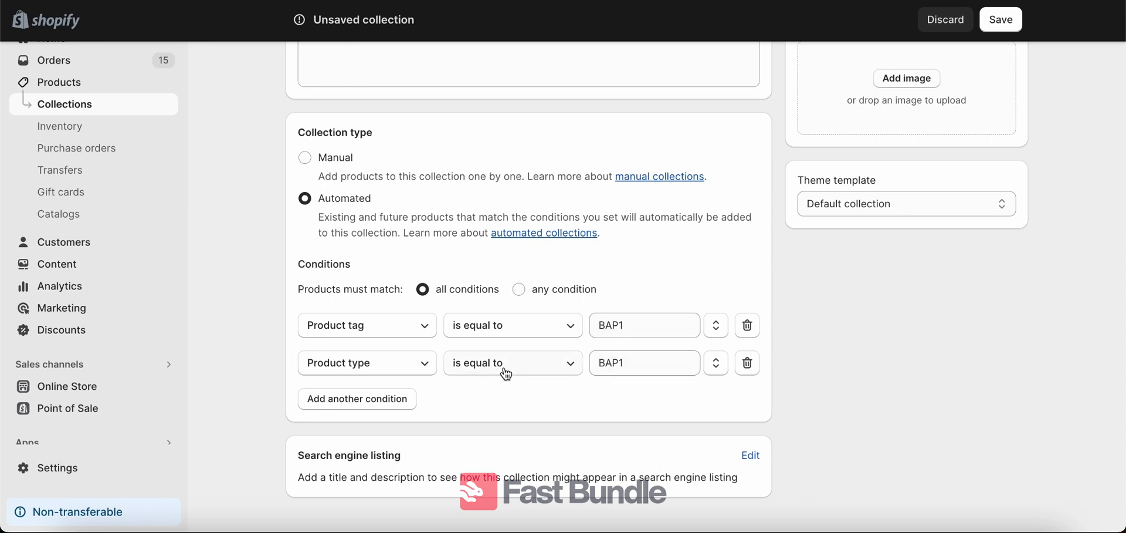
mouse_move(1046, 59)
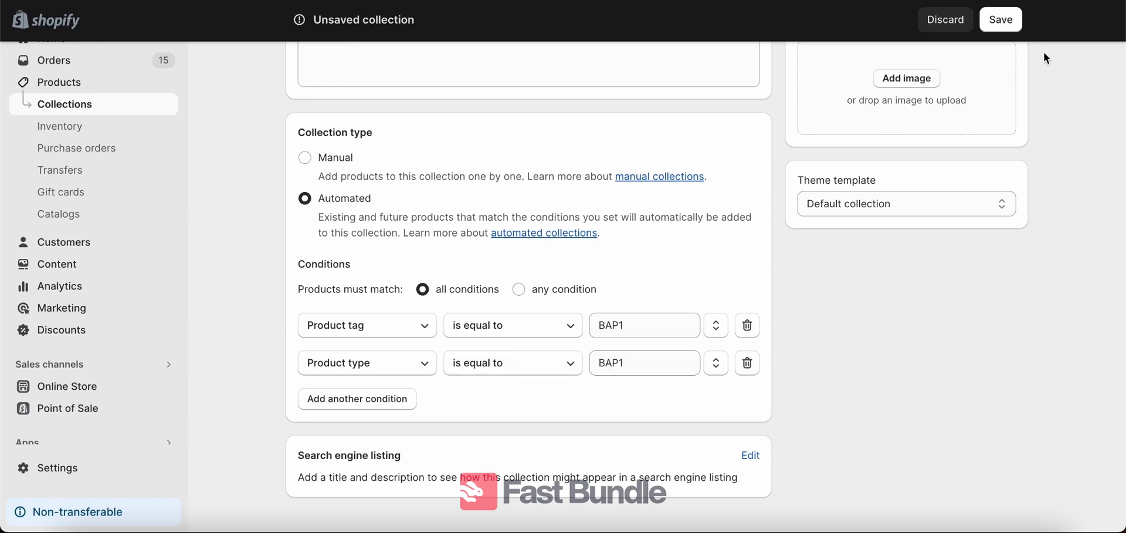
Step: After the blank-title error, title the collection C123 and save it
click(999, 20)
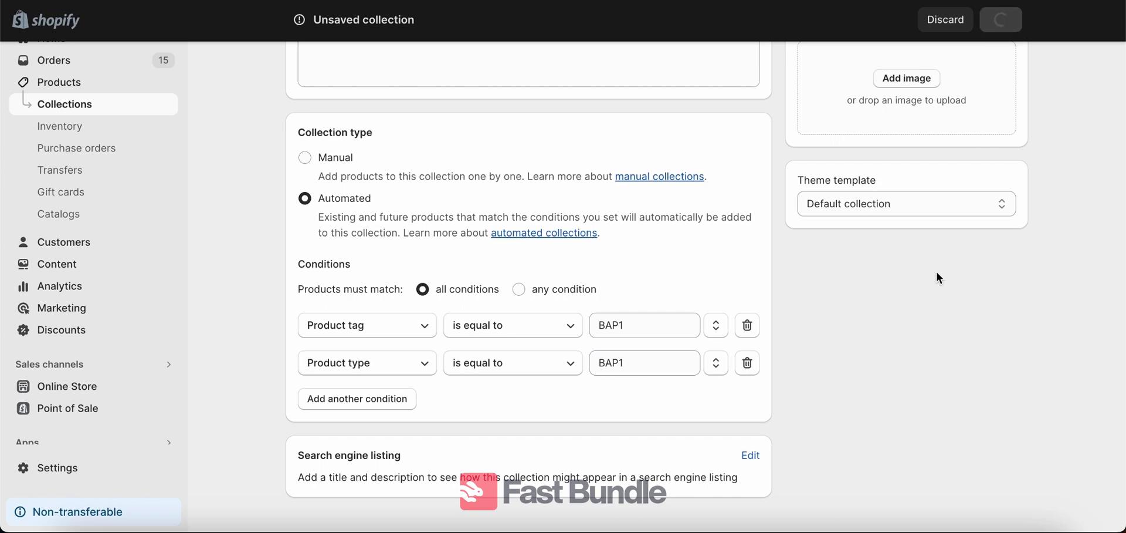
click(1001, 20)
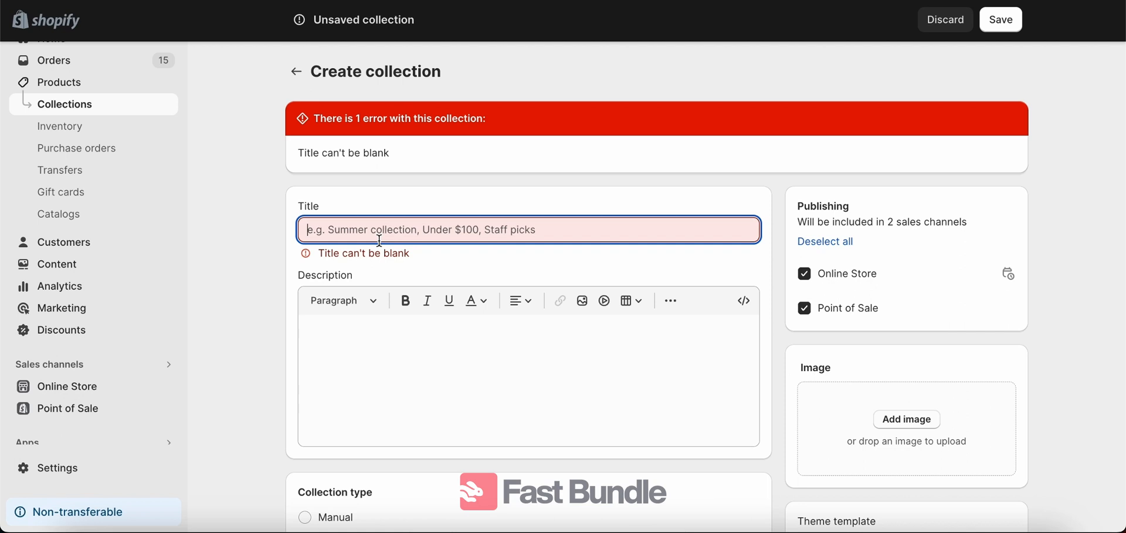
text(C)
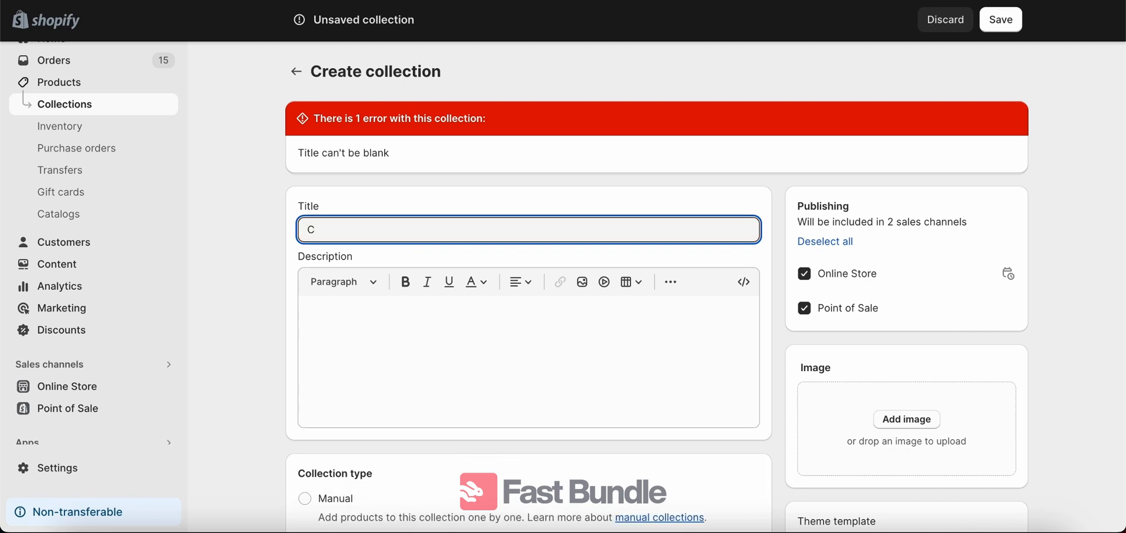
text(123)
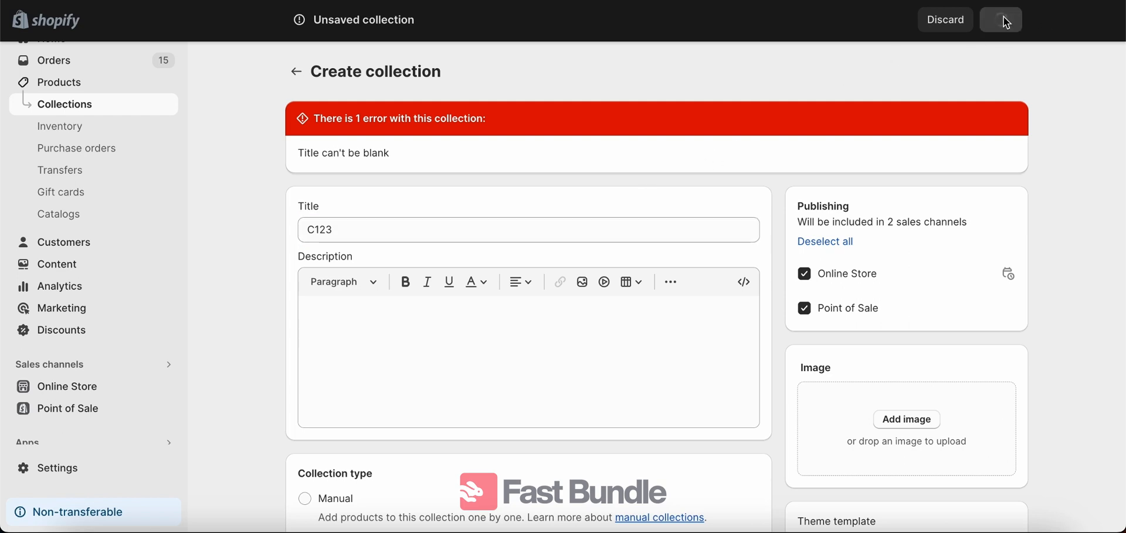
click(1001, 20)
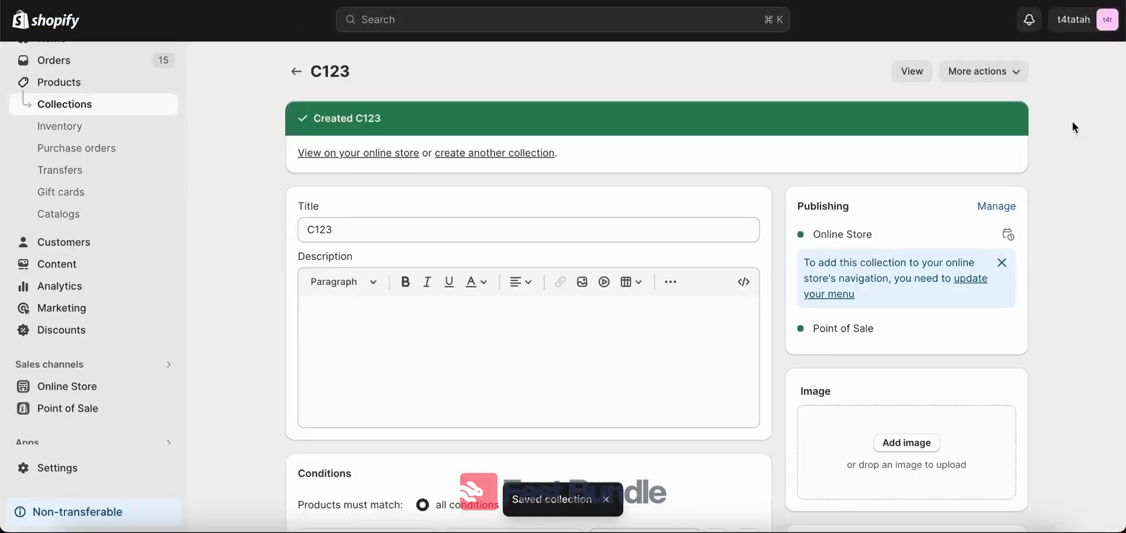
scroll(down, 3)
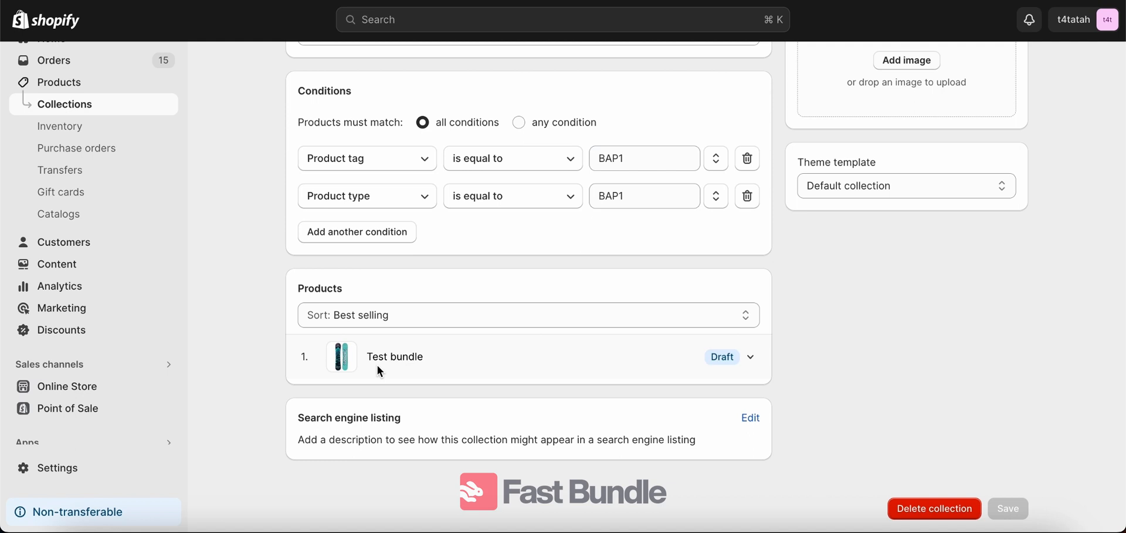
mouse_move(395, 356)
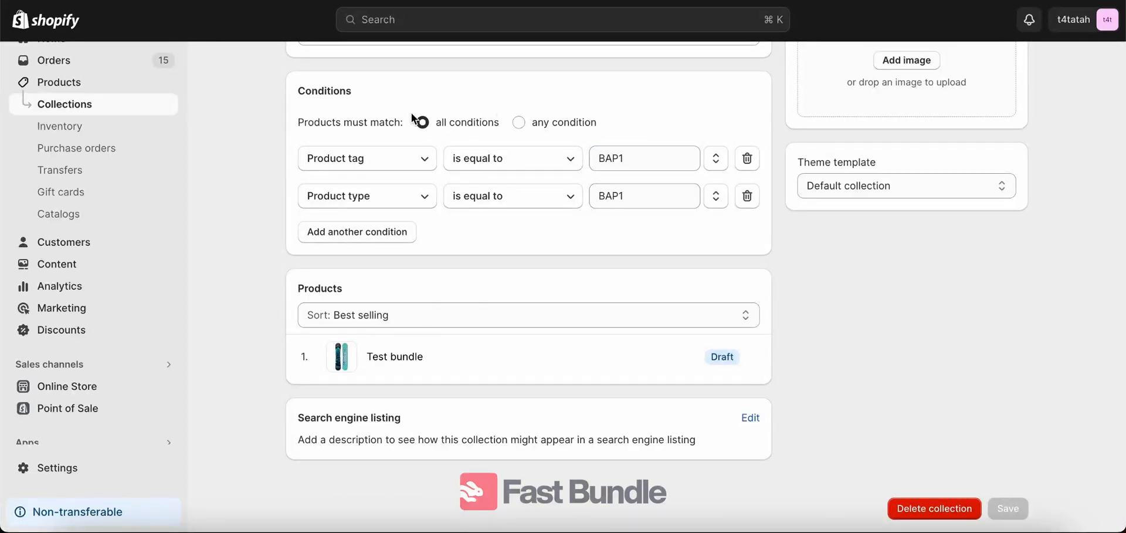
click(421, 122)
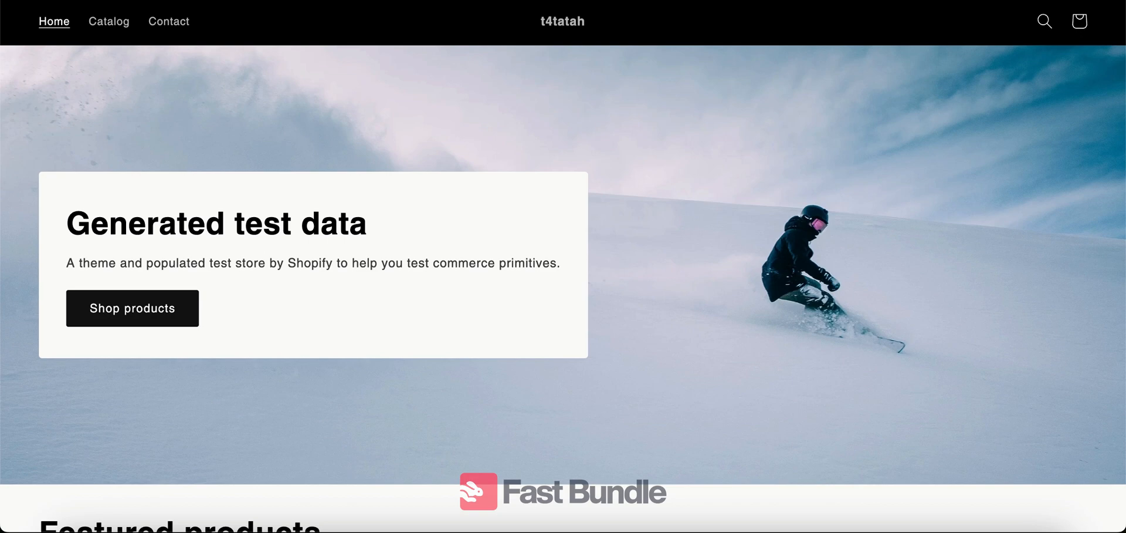
mouse_move(605, 27)
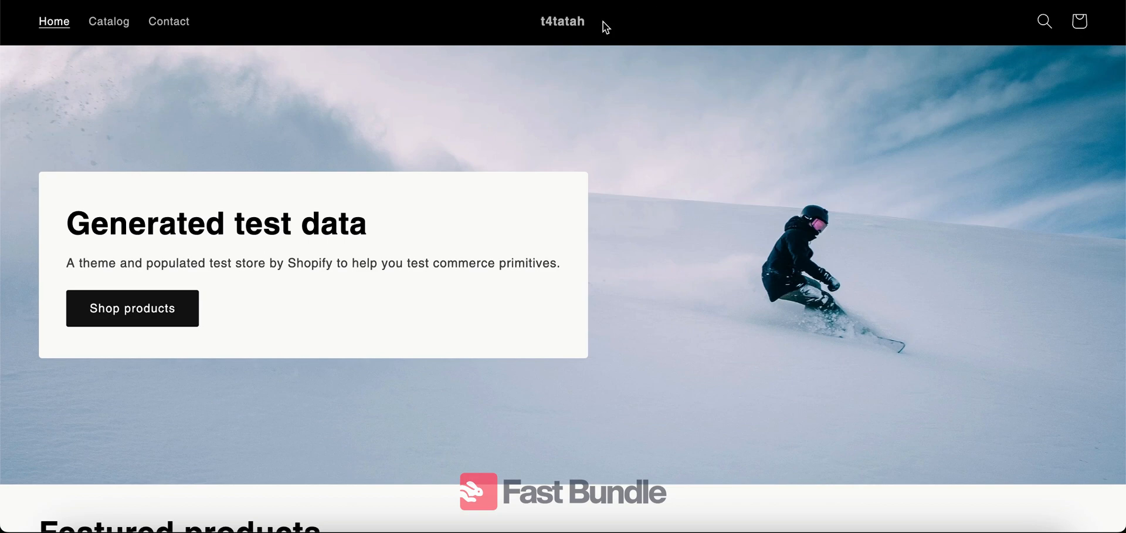
Step: Scroll the storefront home page past Featured products to the Hydrogen and Automated Collection tiles
scroll(down, 3)
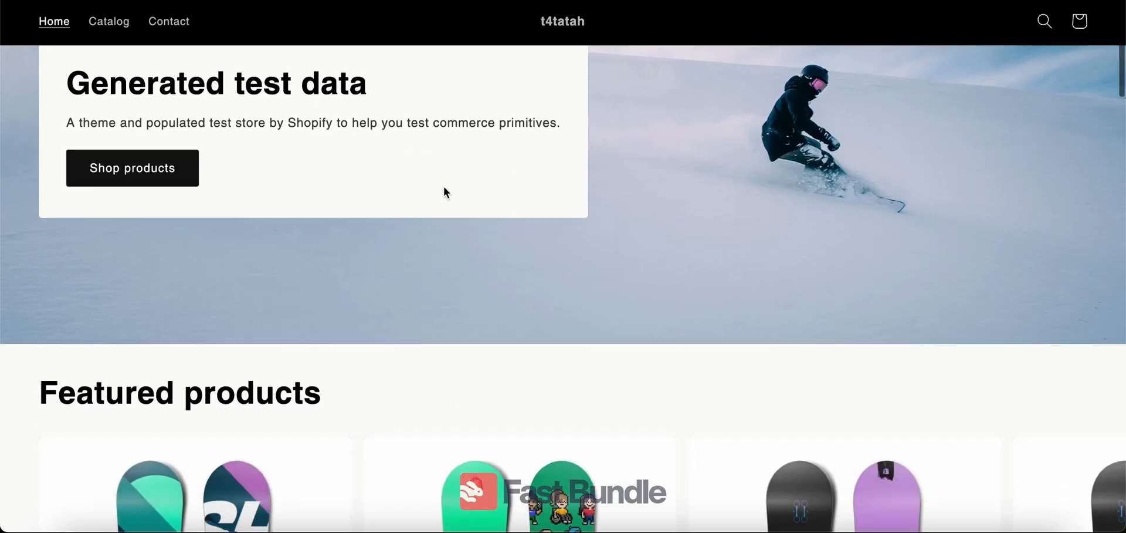
scroll(down, 3)
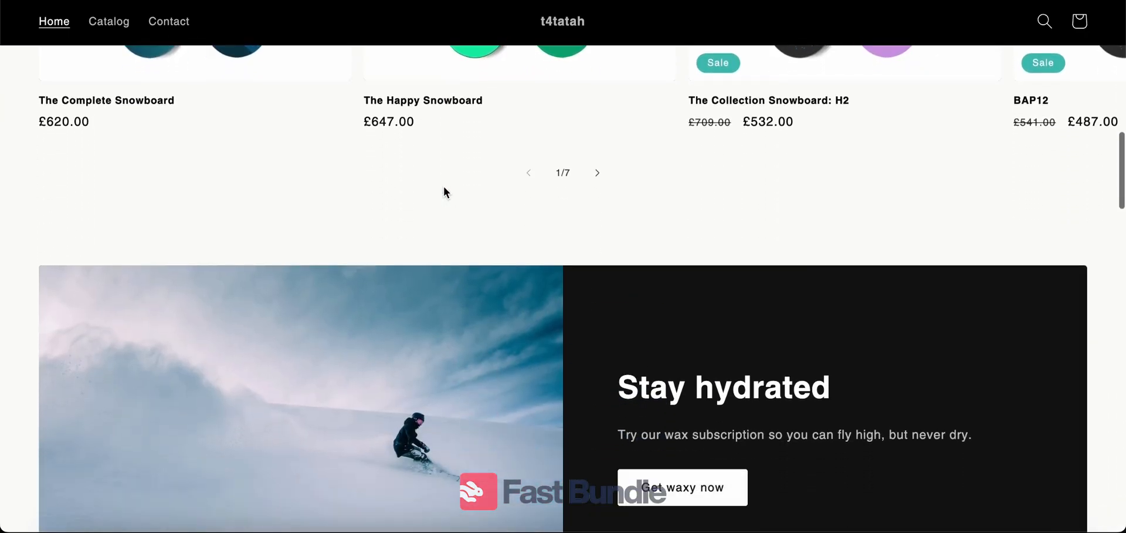
scroll(up, 3)
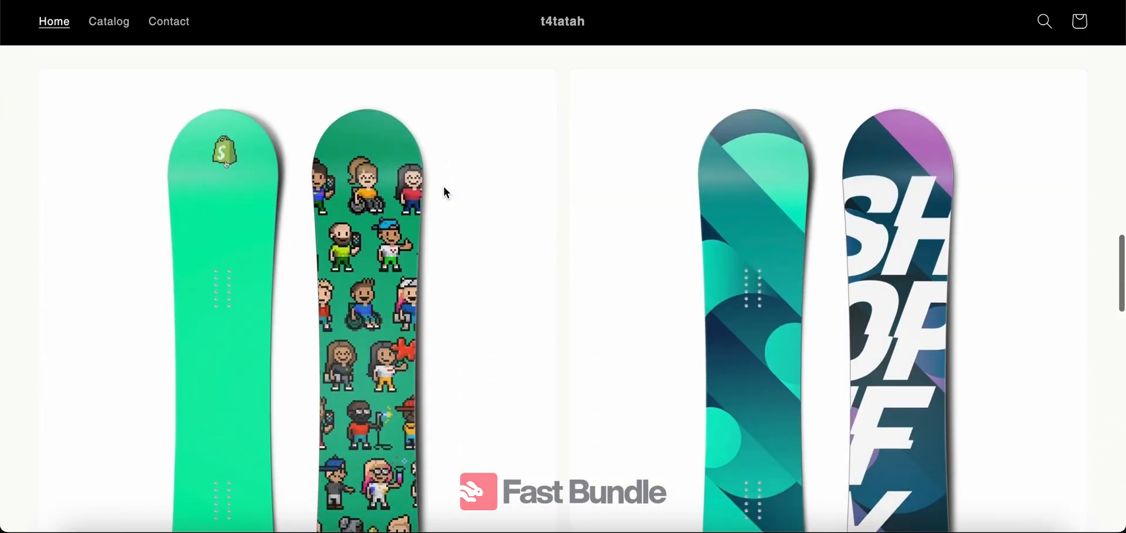
scroll(down, 3)
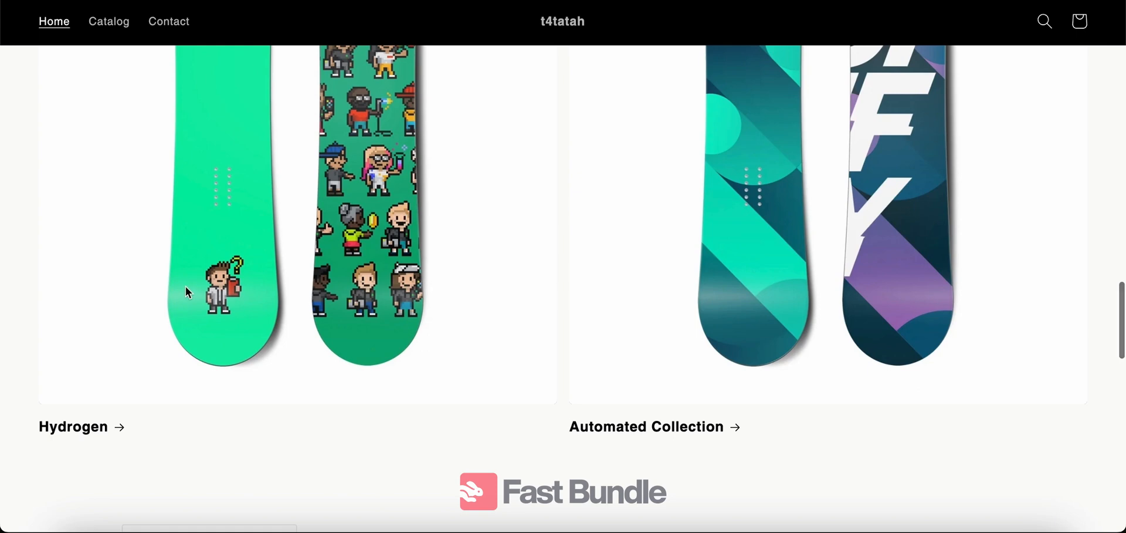
mouse_move(287, 185)
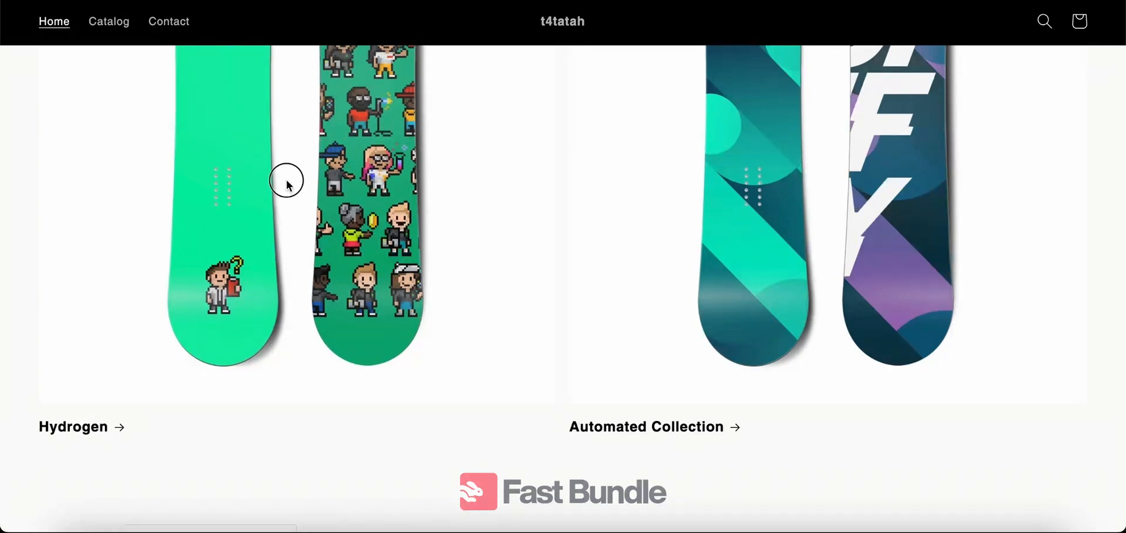
Step: View the storefront Hydrogen collection and scroll its grid down to BAP12 at £487
click(73, 425)
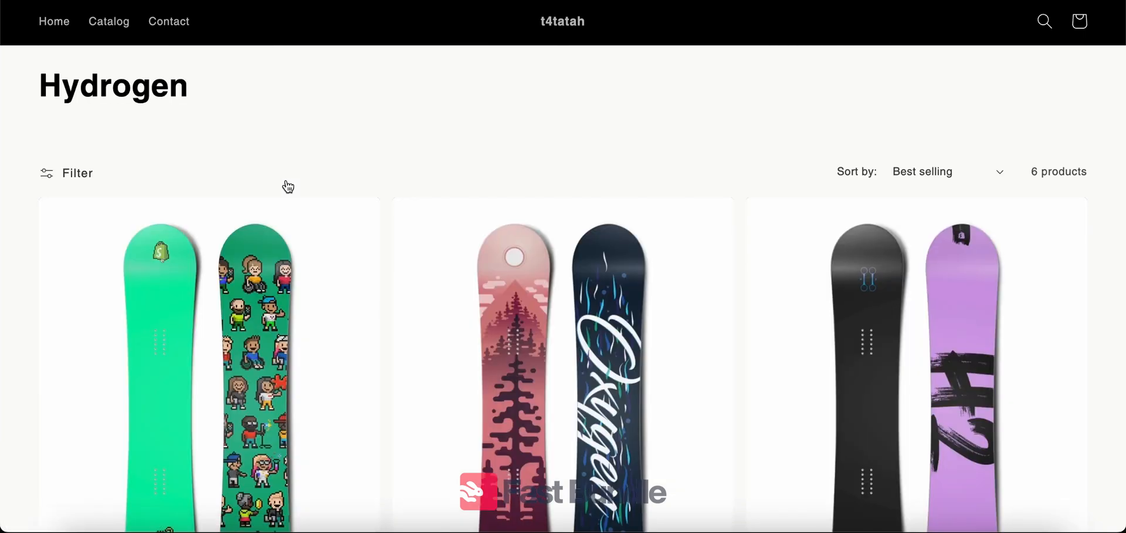
scroll(down, 3)
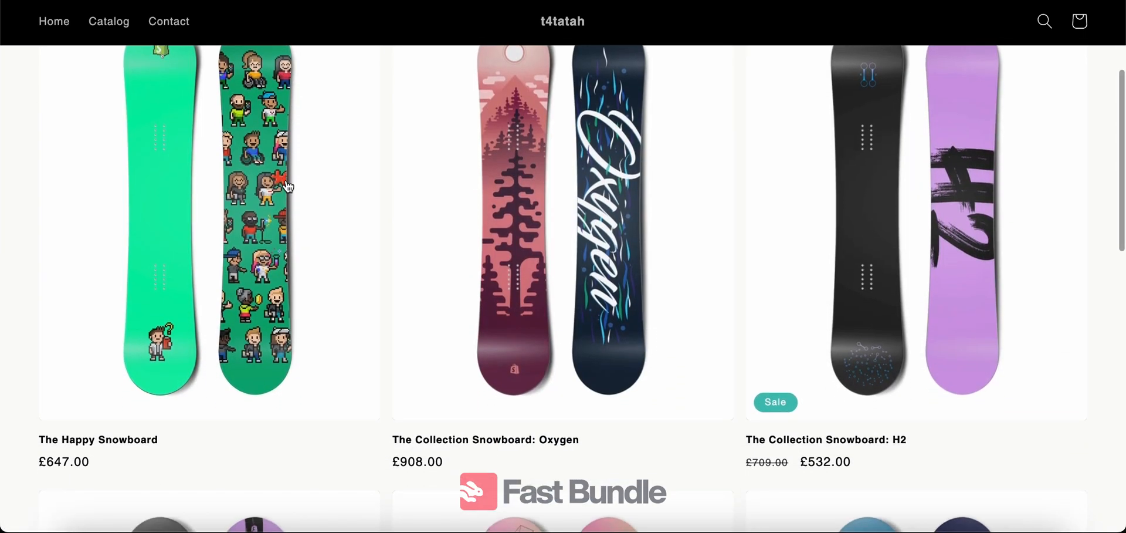
scroll(down, 3)
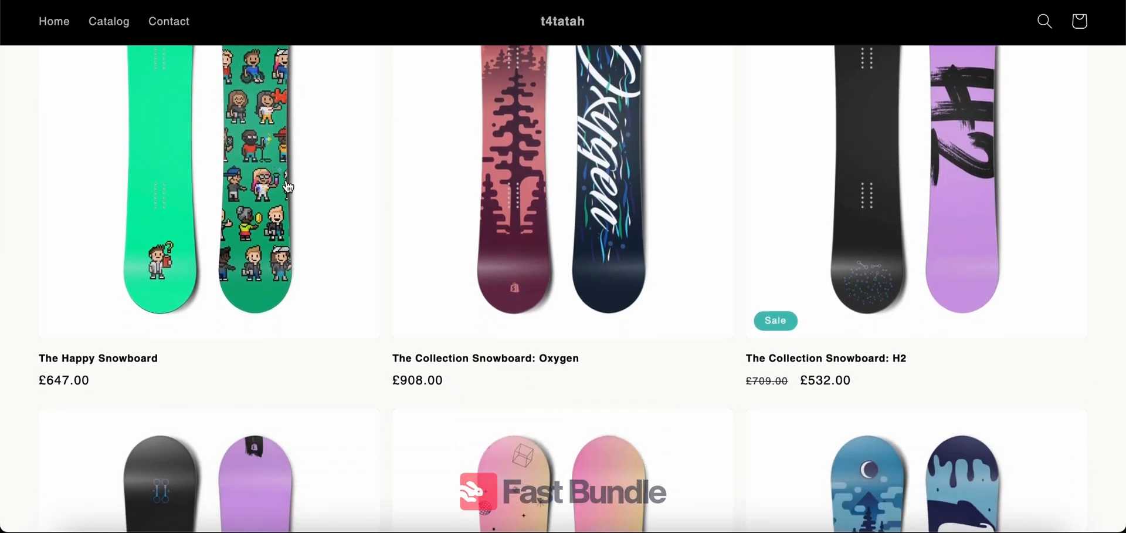
scroll(down, 3)
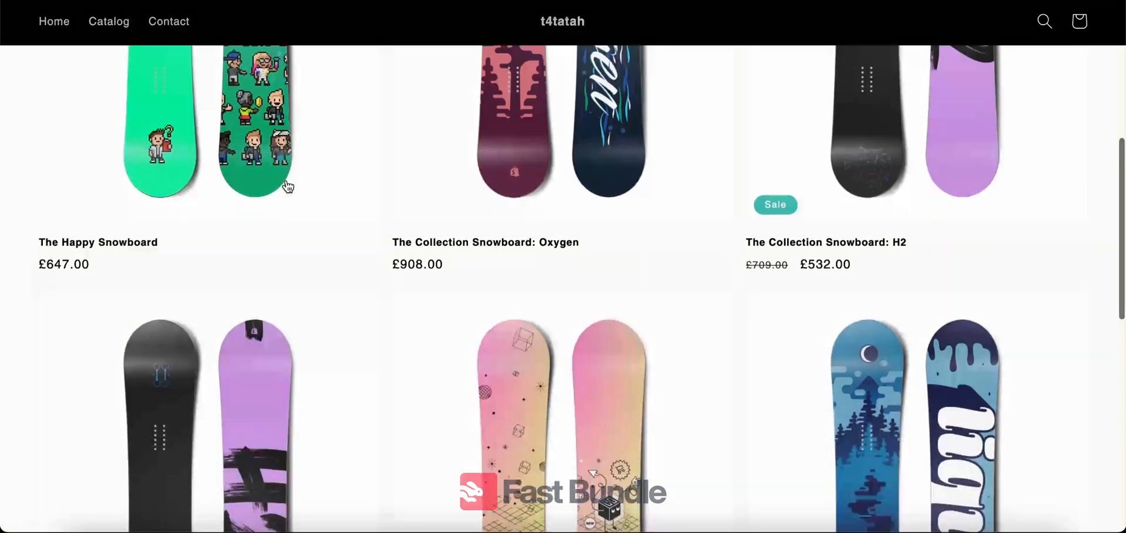
scroll(down, 3)
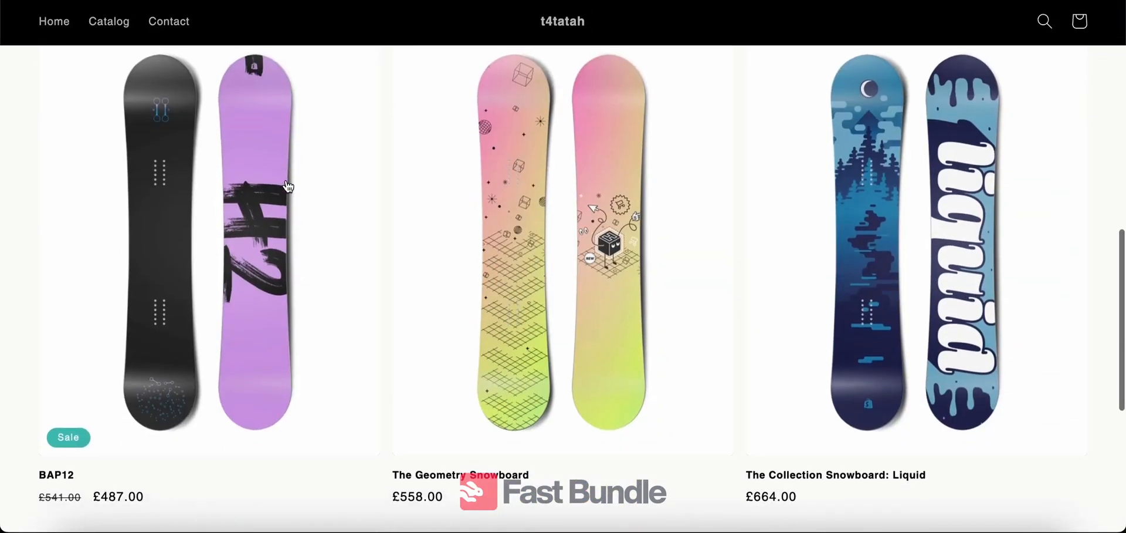
mouse_move(160, 383)
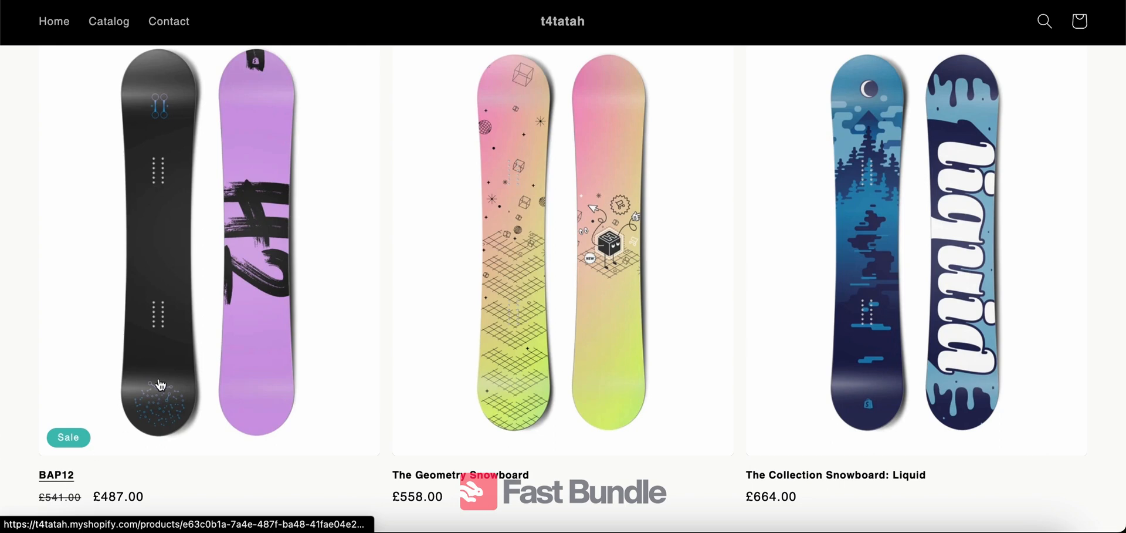
mouse_move(168, 377)
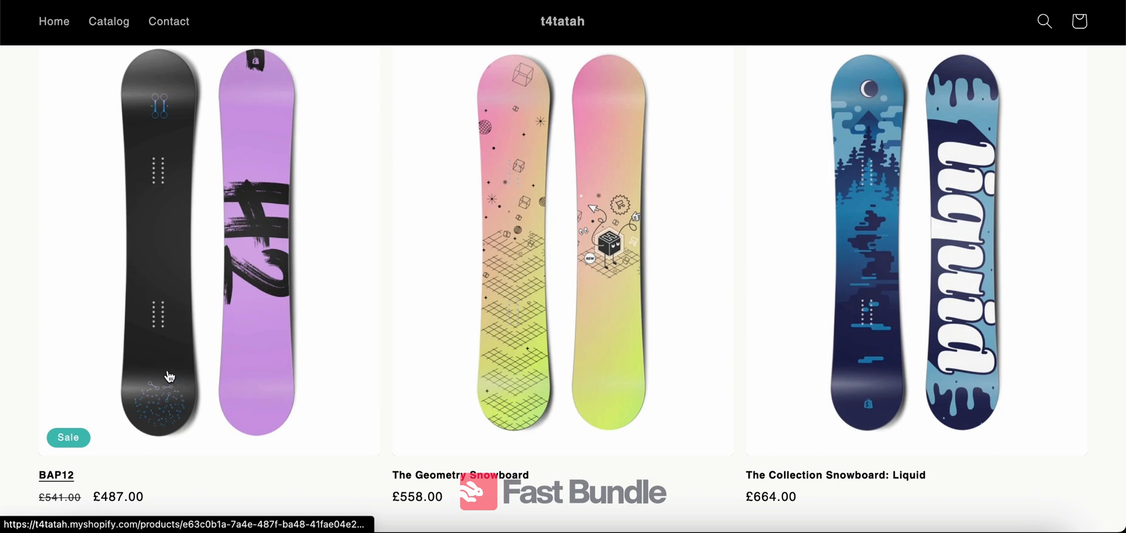